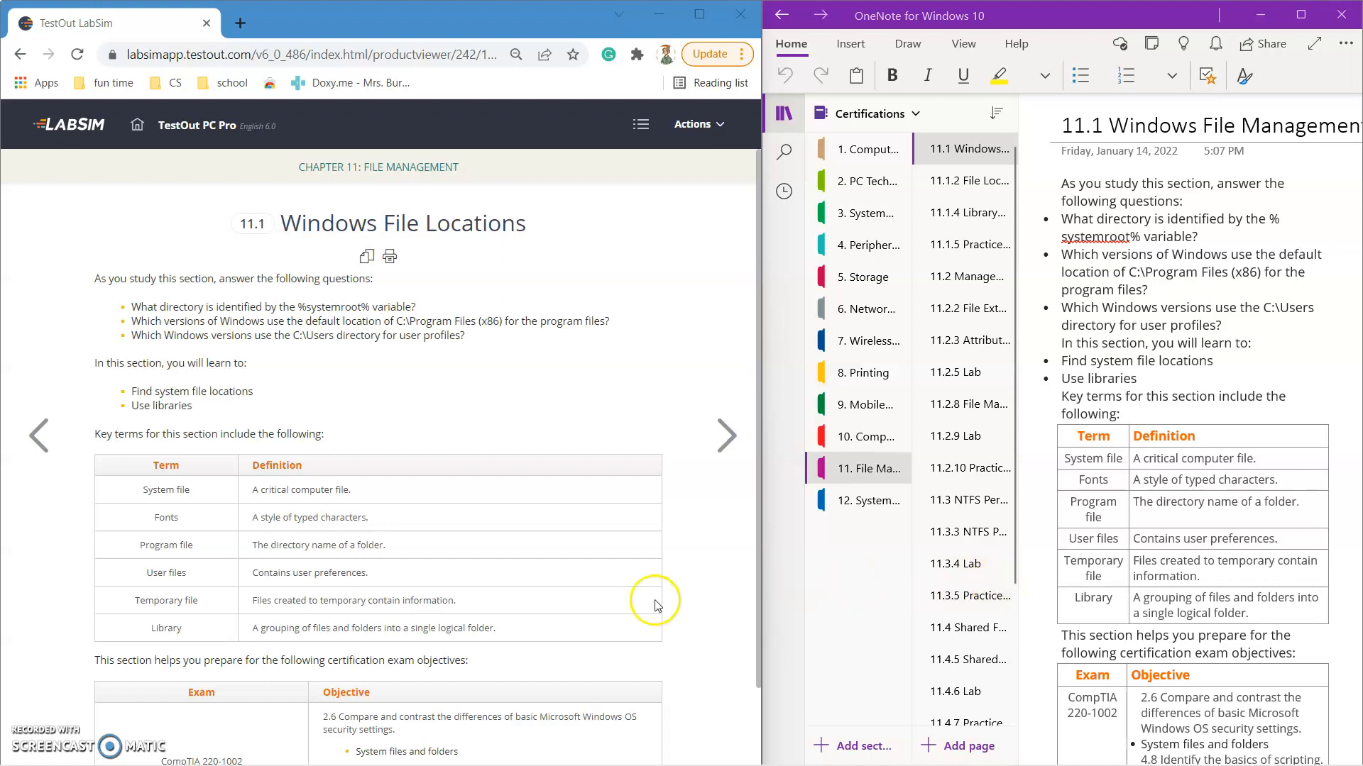
pyautogui.moveTo(615, 473)
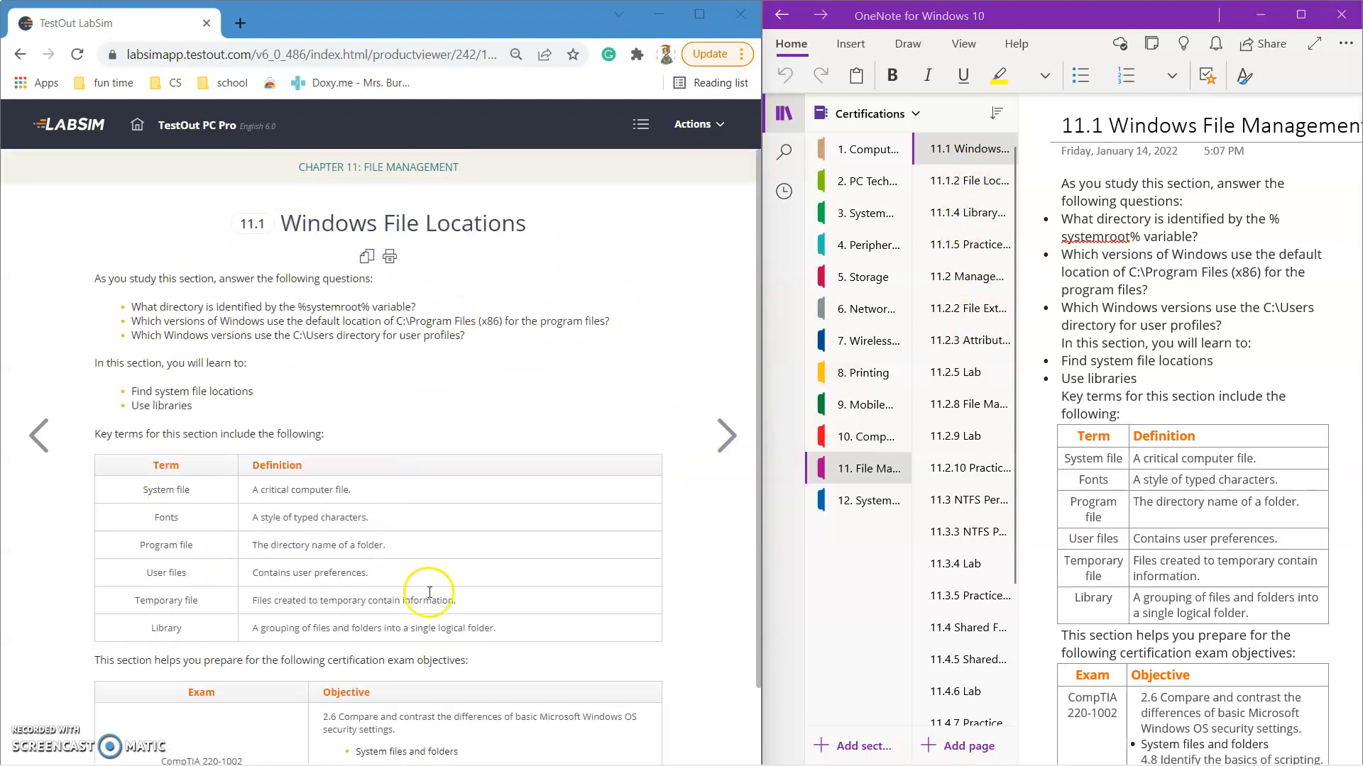
# Advance from the 11.1 overview to the 11.1.1 System File Locations demo page
pyautogui.click(726, 435)
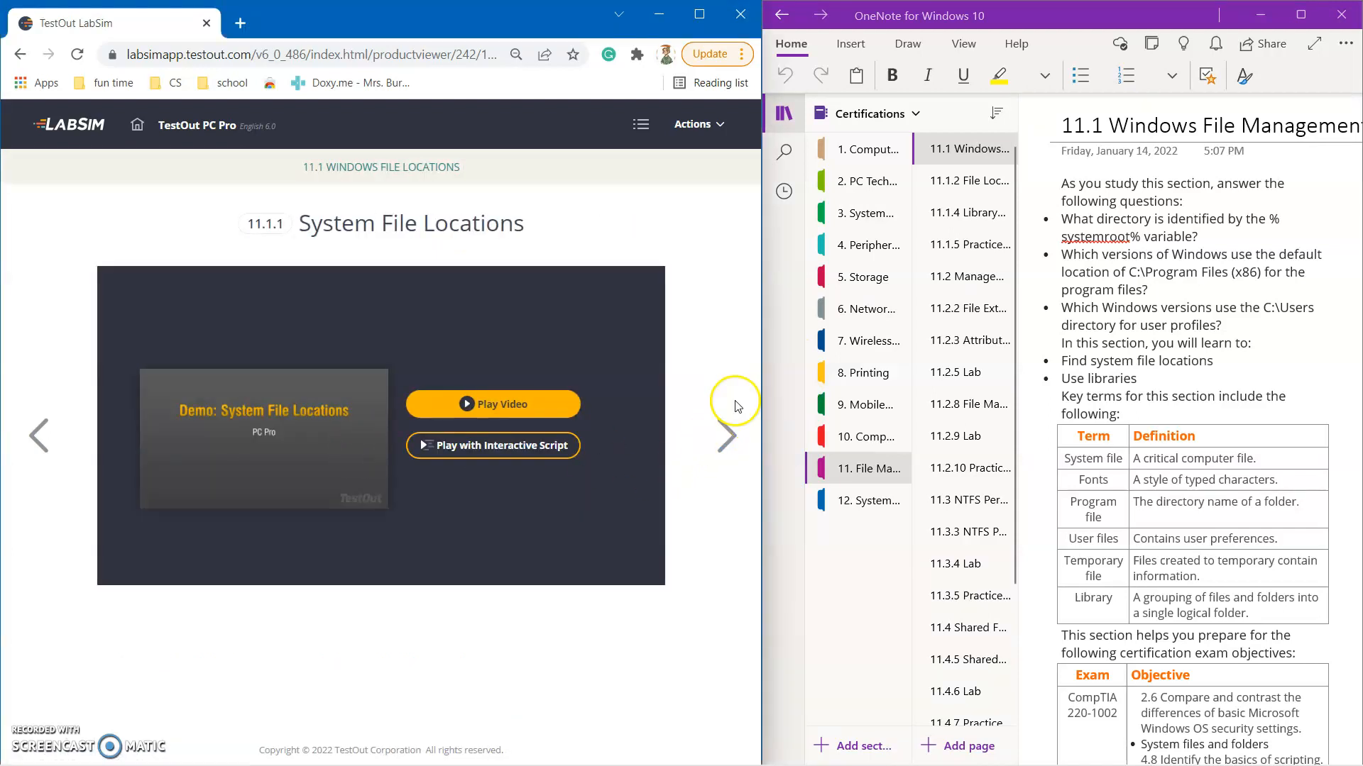
# Advance past the 11.1.5 Practice Questions to the 11.2.5 Manage Files lab page
pyautogui.click(728, 436)
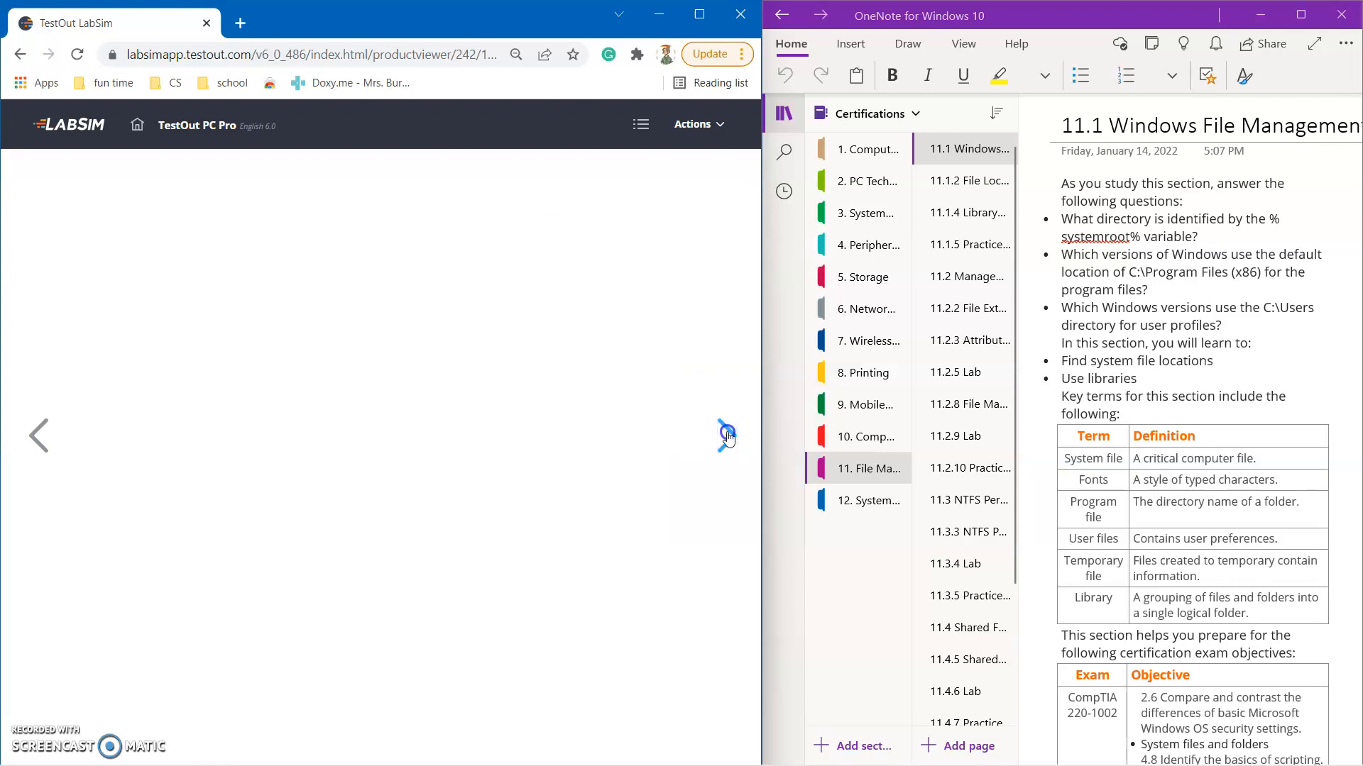
pyautogui.click(727, 435)
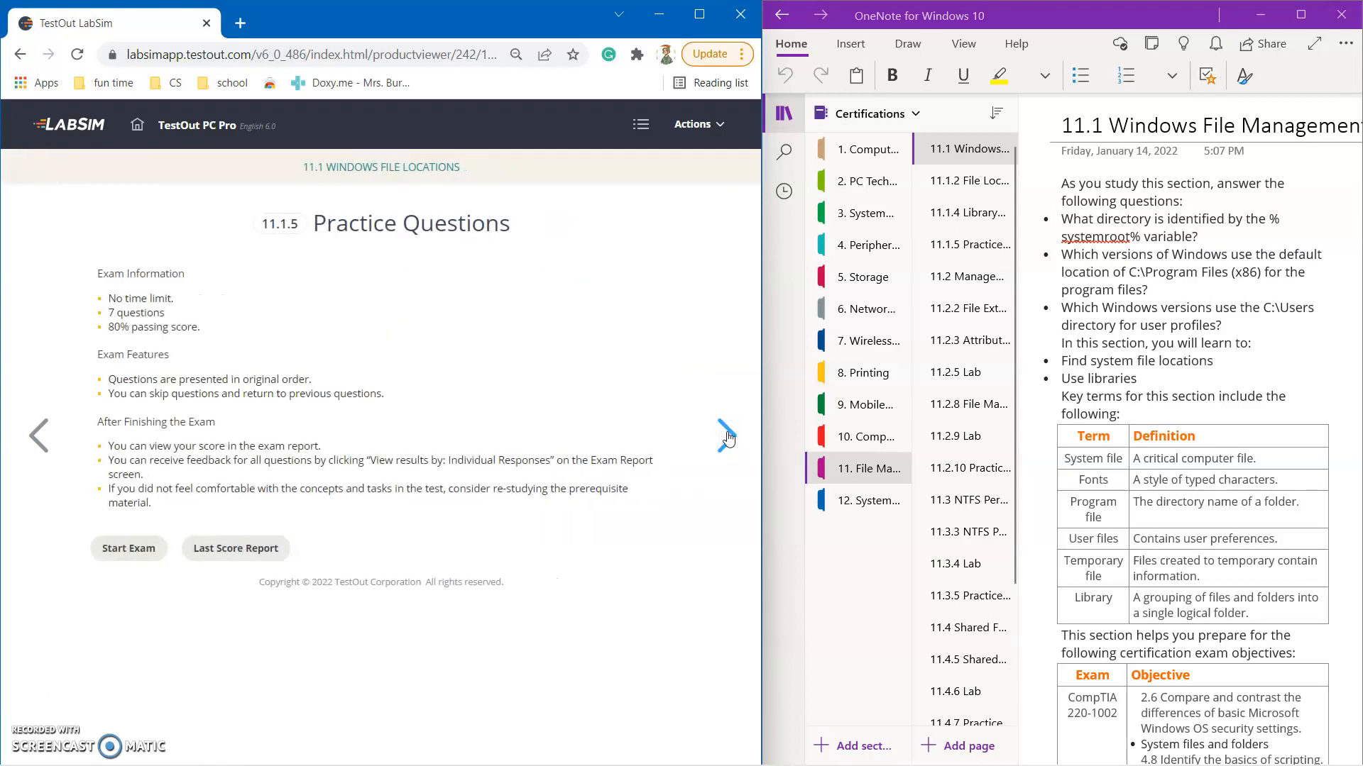
pyautogui.click(726, 436)
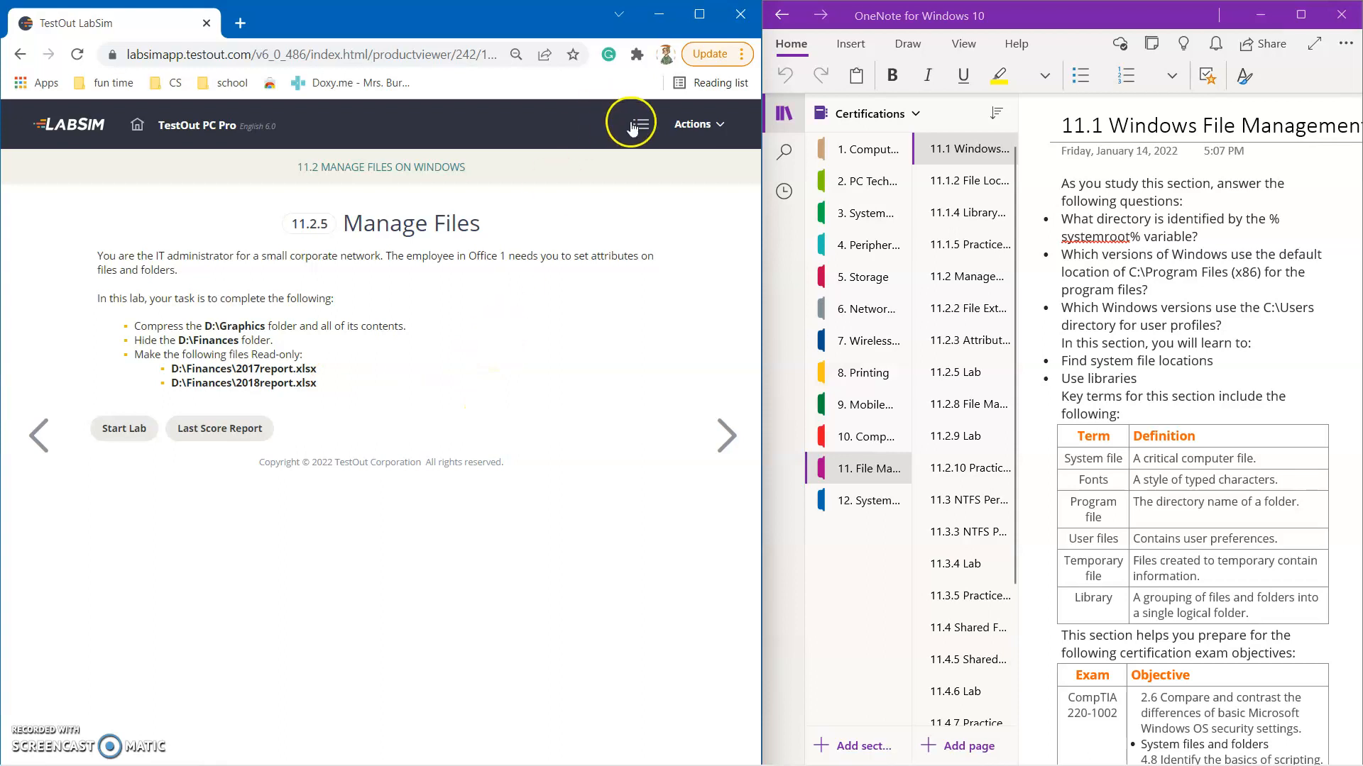
# Show Chapter 11 File Management's sections in the course outline, down to 11.5 Linux File Management
pyautogui.click(632, 124)
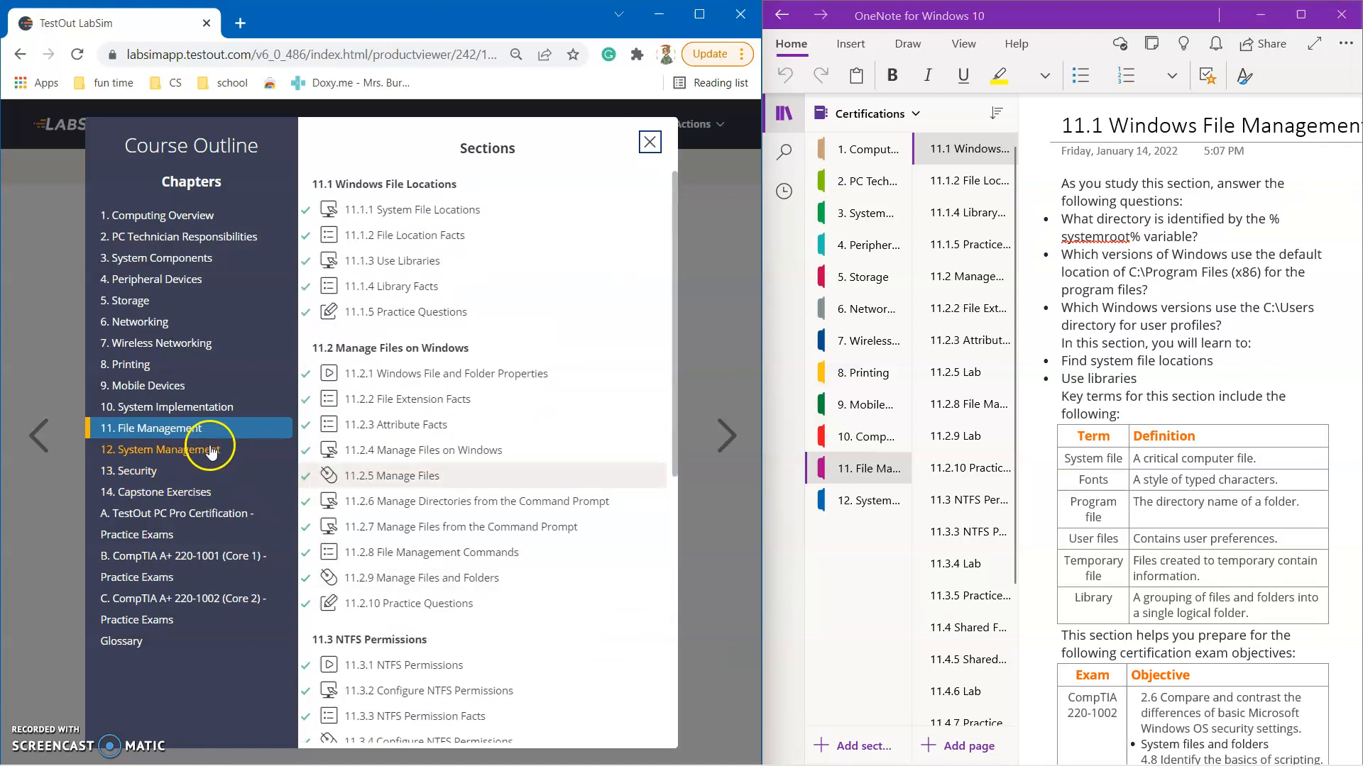
pyautogui.click(161, 450)
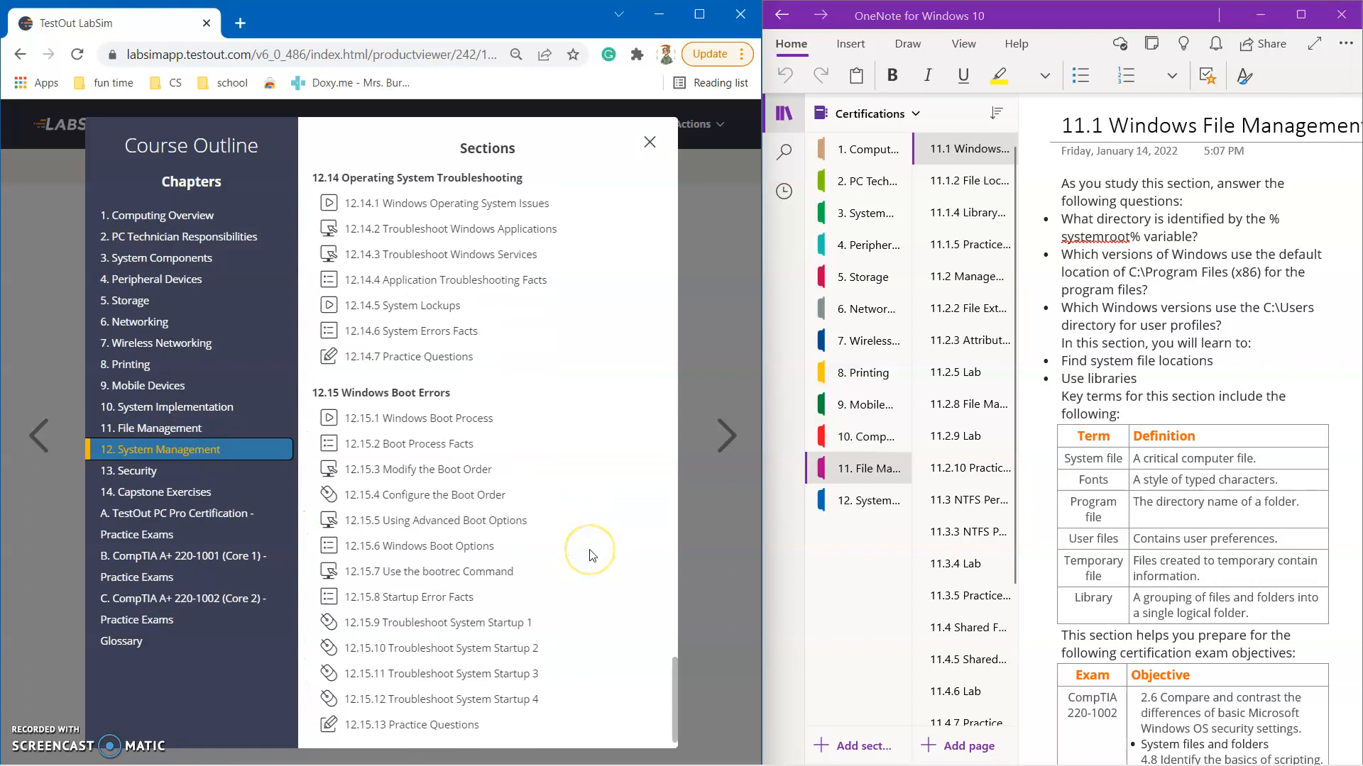
pyautogui.click(152, 428)
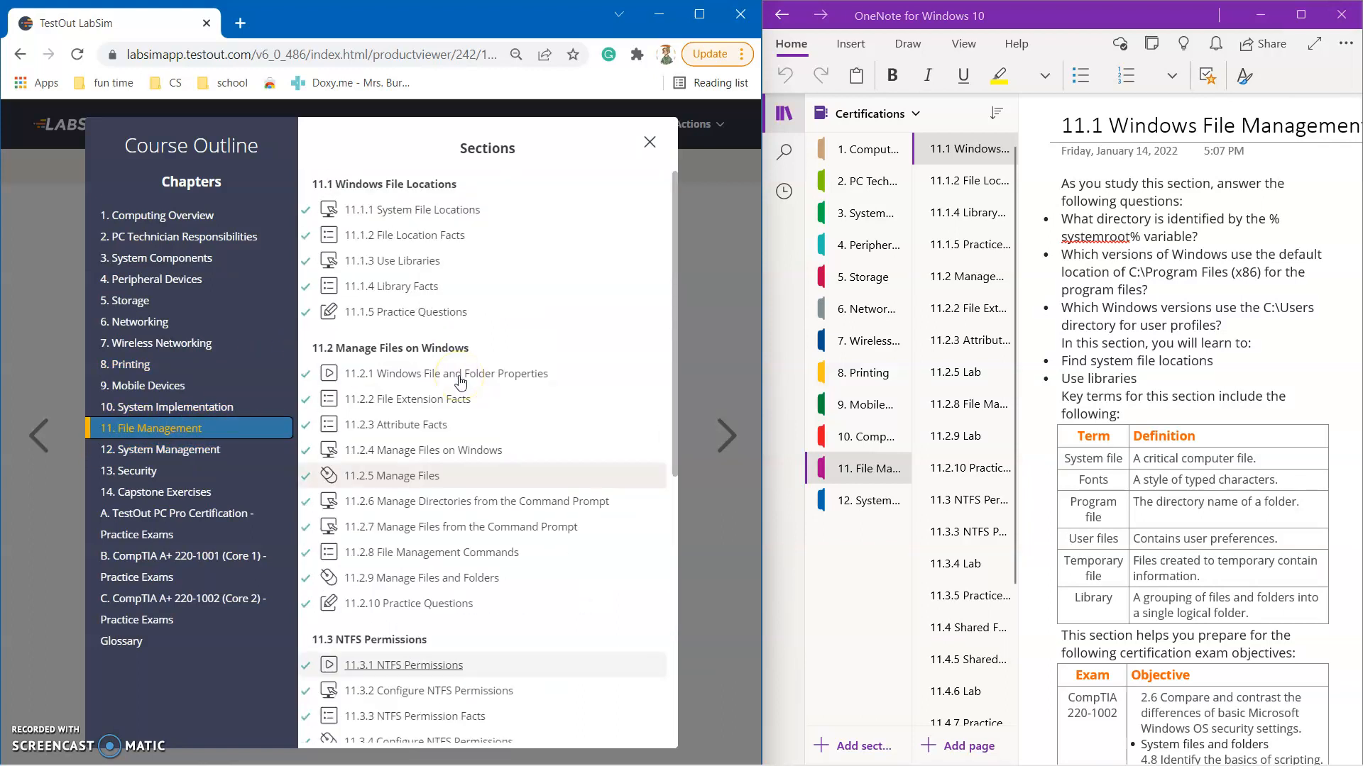
pyautogui.scroll(-3)
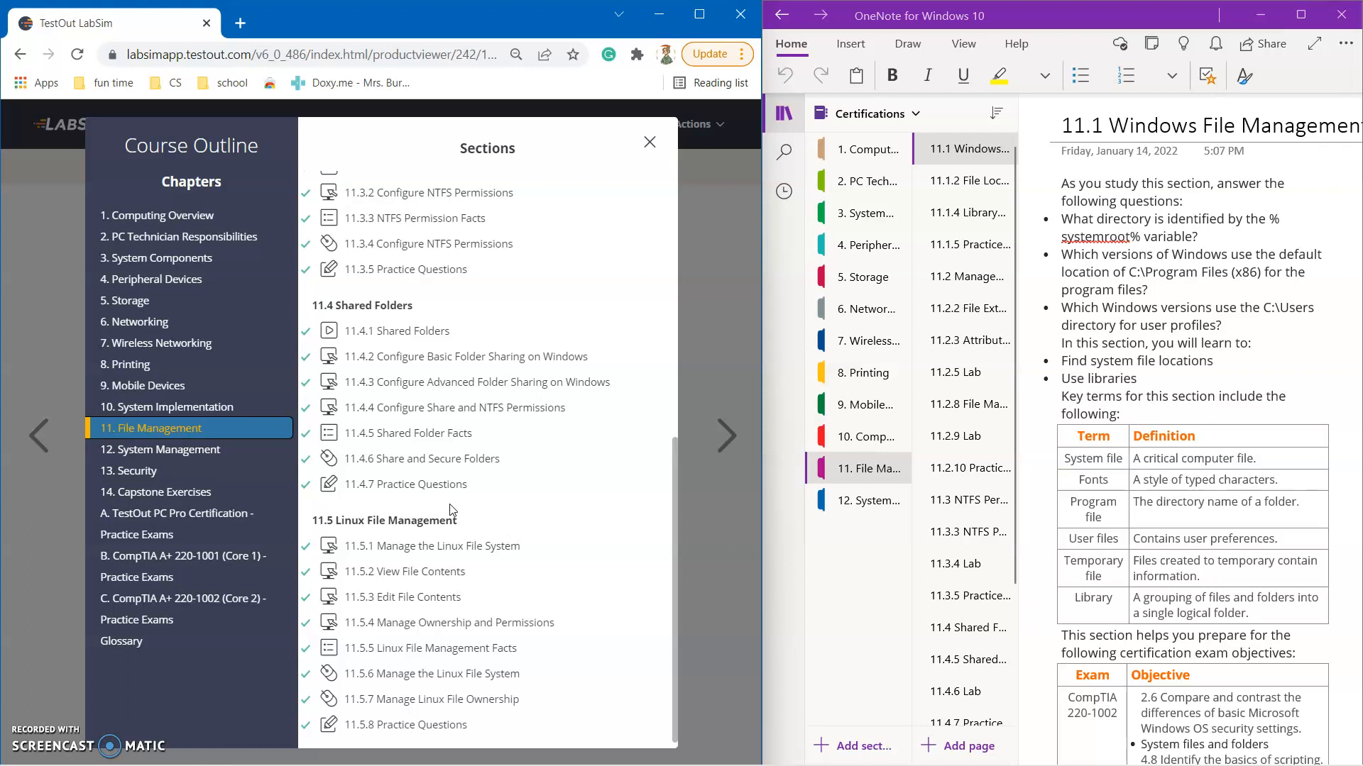
pyautogui.moveTo(1245, 303)
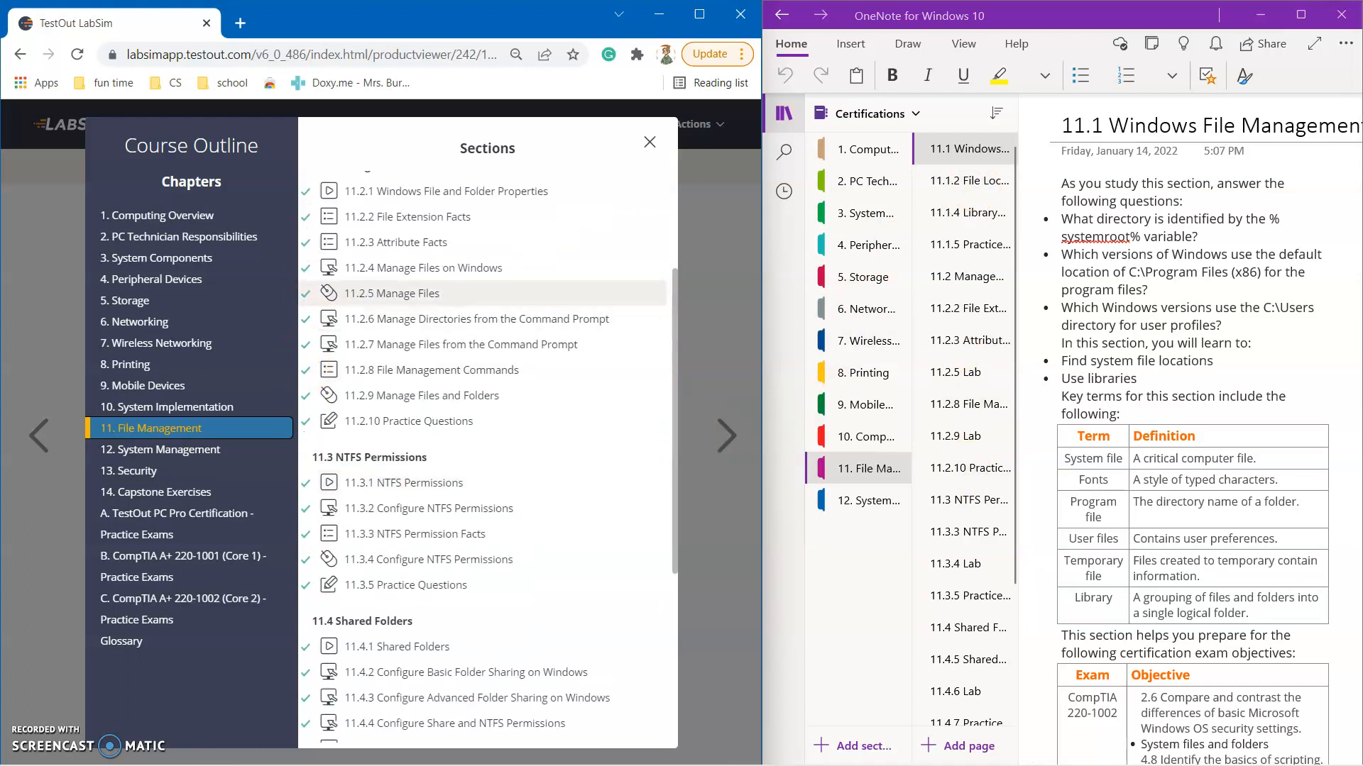
# Reach the 11.4 Shared Folders section and load the 11.4.6 Share and Secure Folders lab page
pyautogui.scroll(-3)
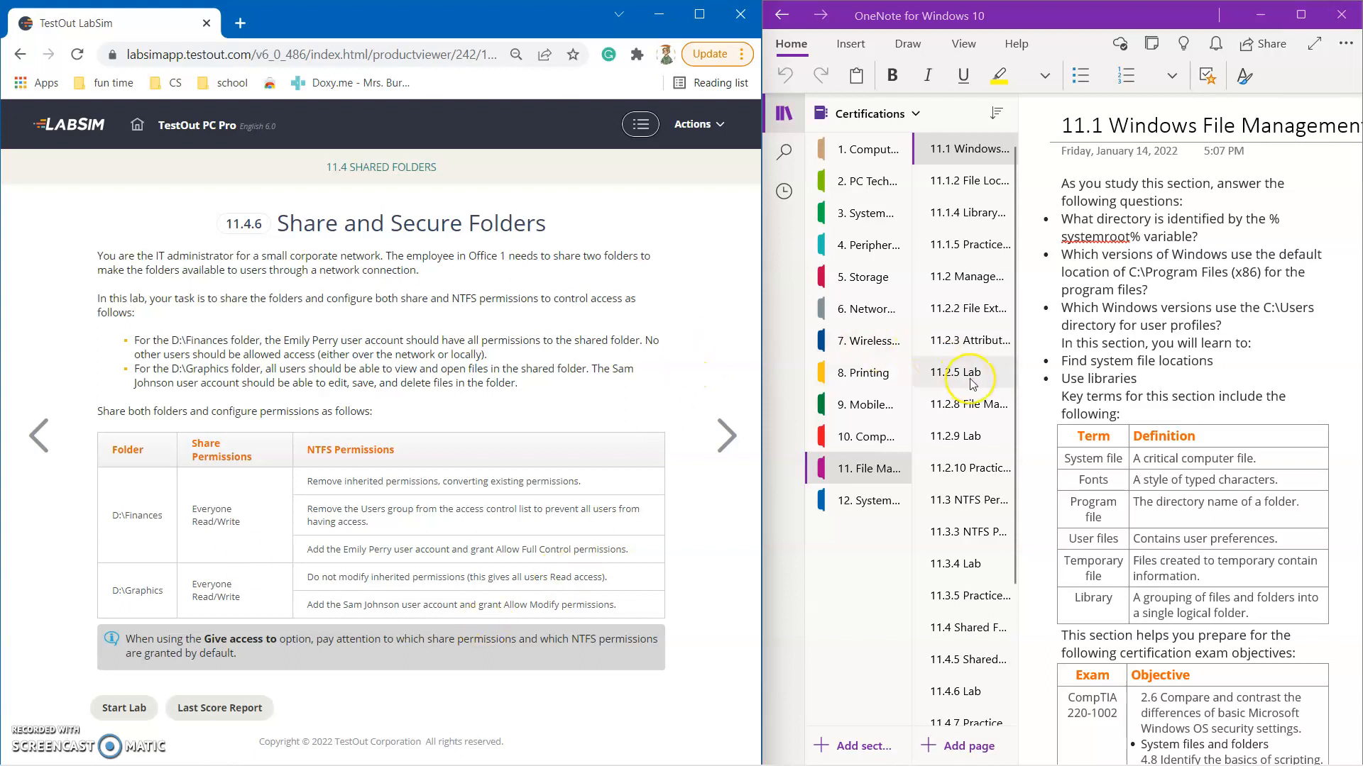
# Bring up the 11.4.6 Lab notes page with its step-by-step instructions
pyautogui.scroll(-3)
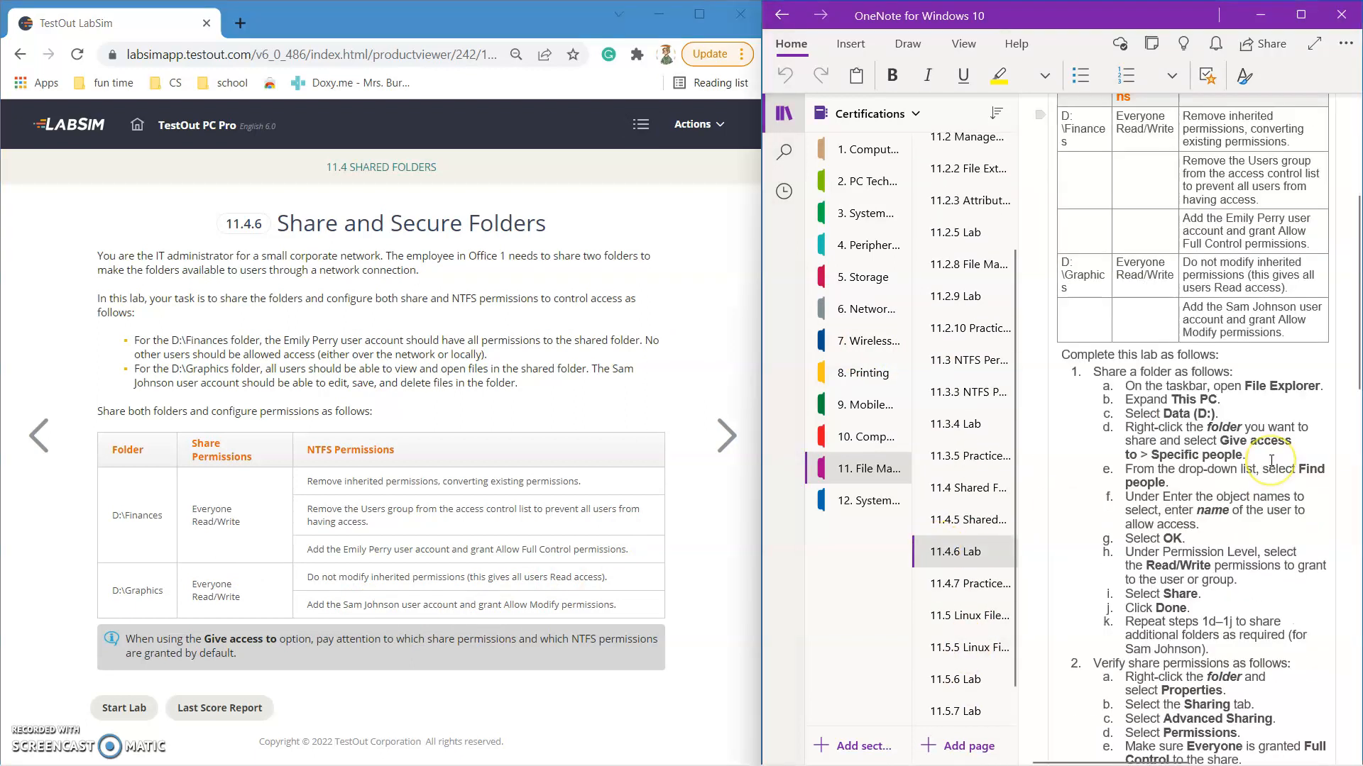
pyautogui.scroll(-3)
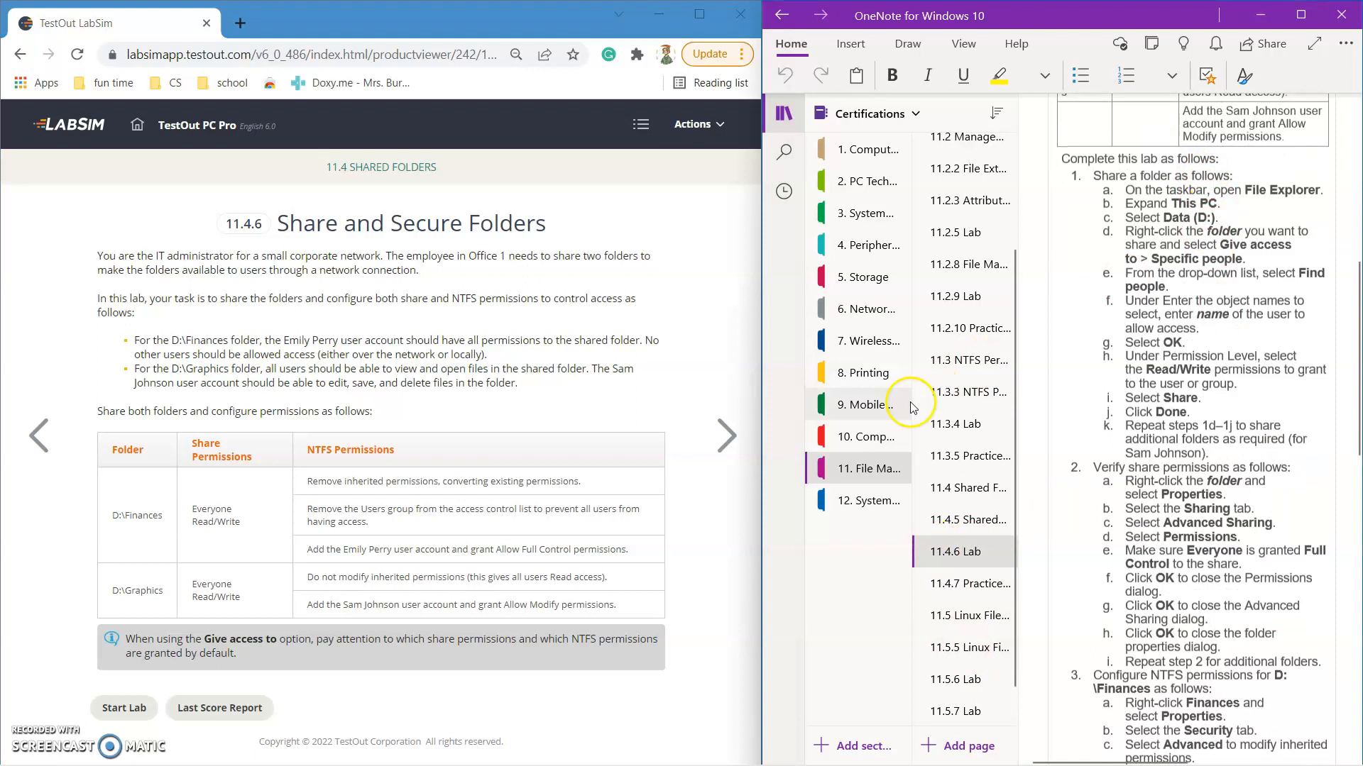
pyautogui.click(123, 707)
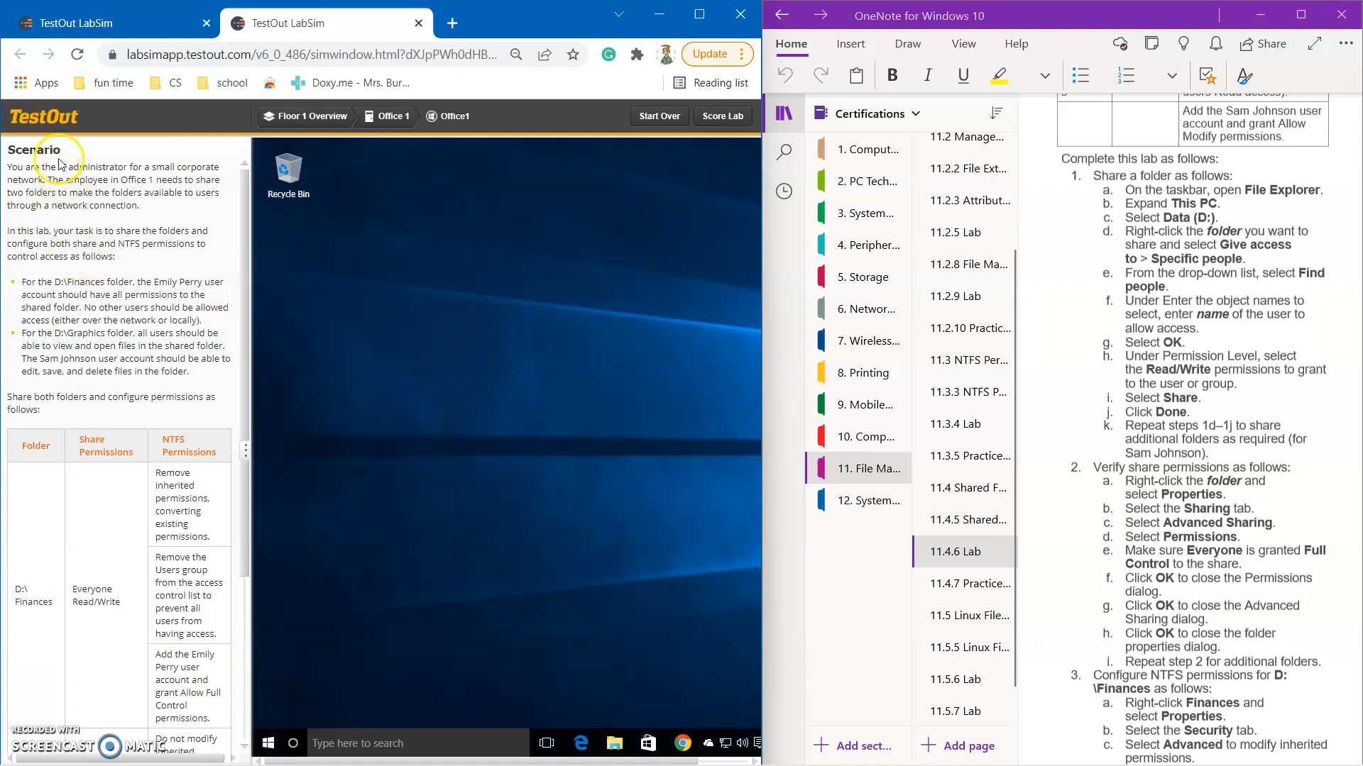
pyautogui.moveTo(115, 204)
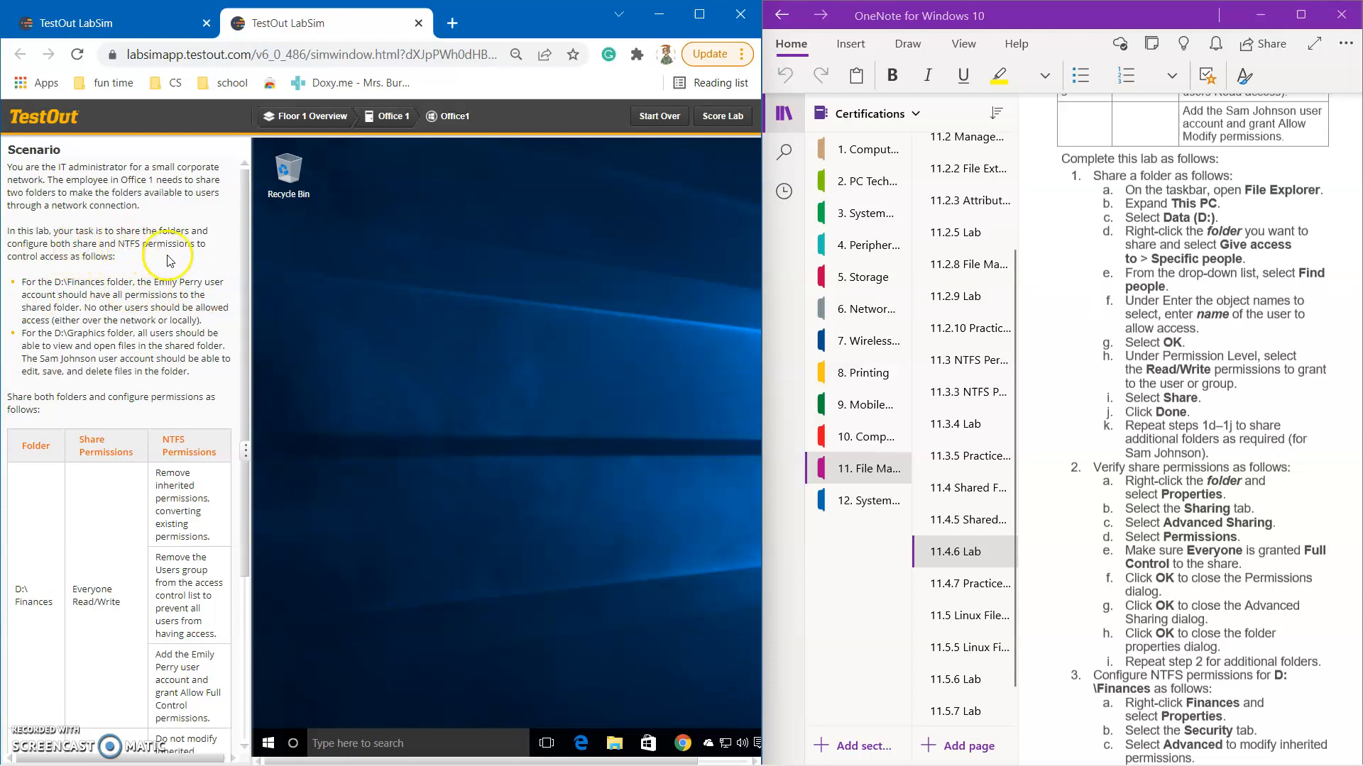
# Review the scenario's permissions table alongside the four instruction parts in the notes
pyautogui.scroll(-3)
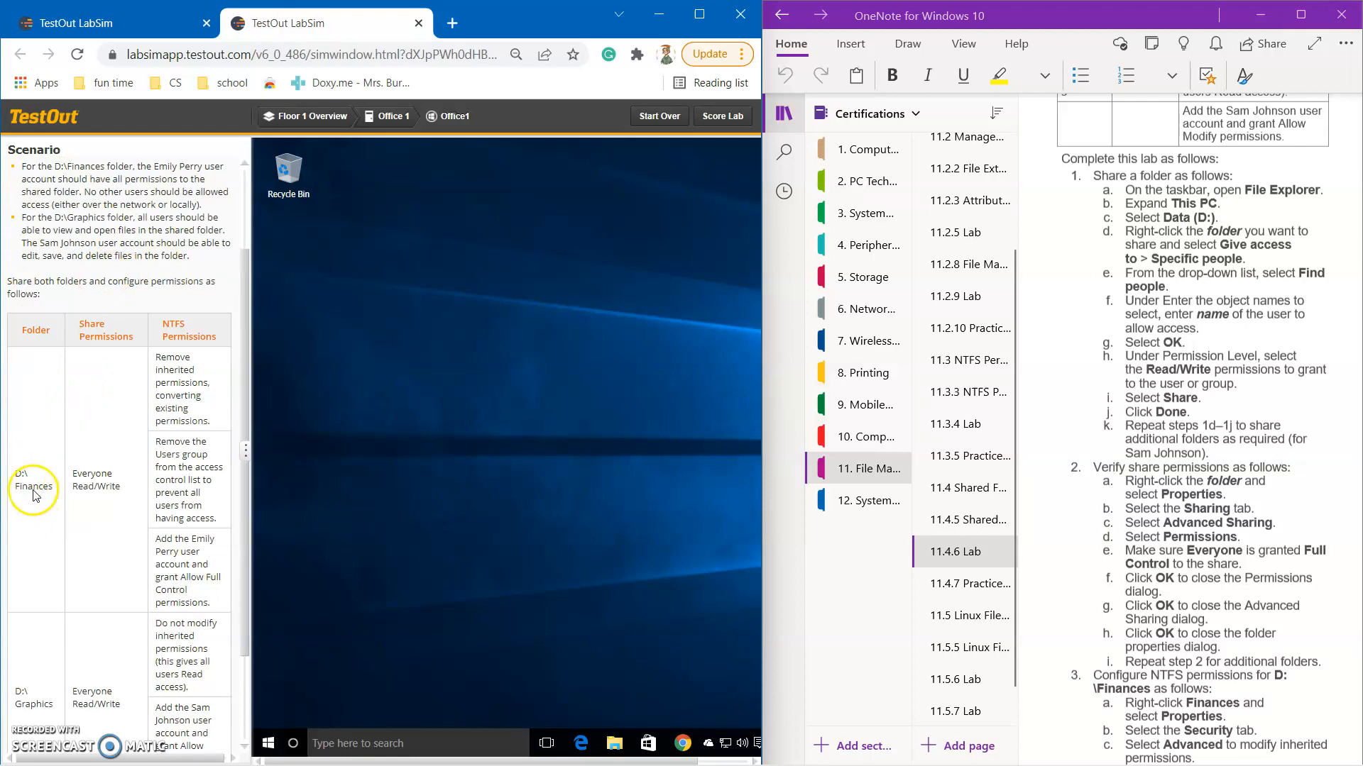
pyautogui.moveTo(107, 549)
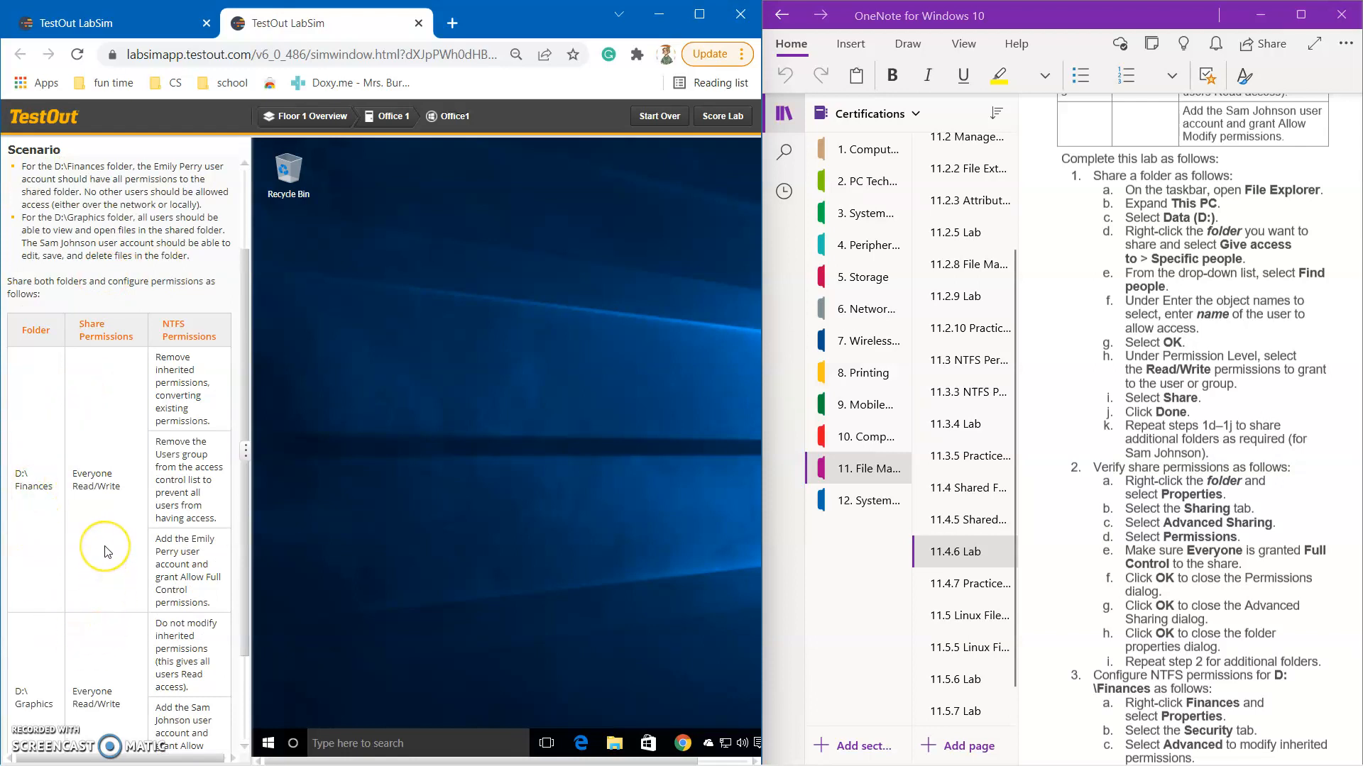
pyautogui.scroll(-3)
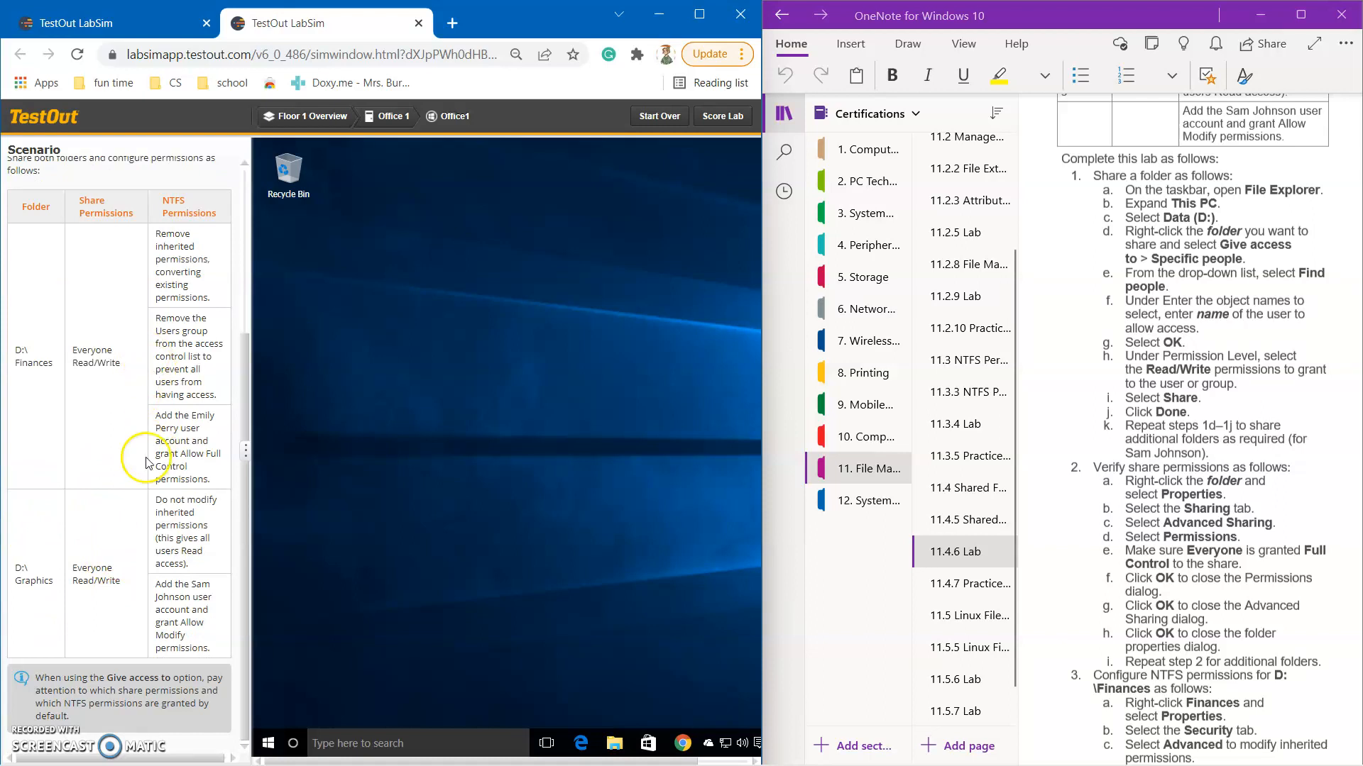
pyautogui.moveTo(188, 285)
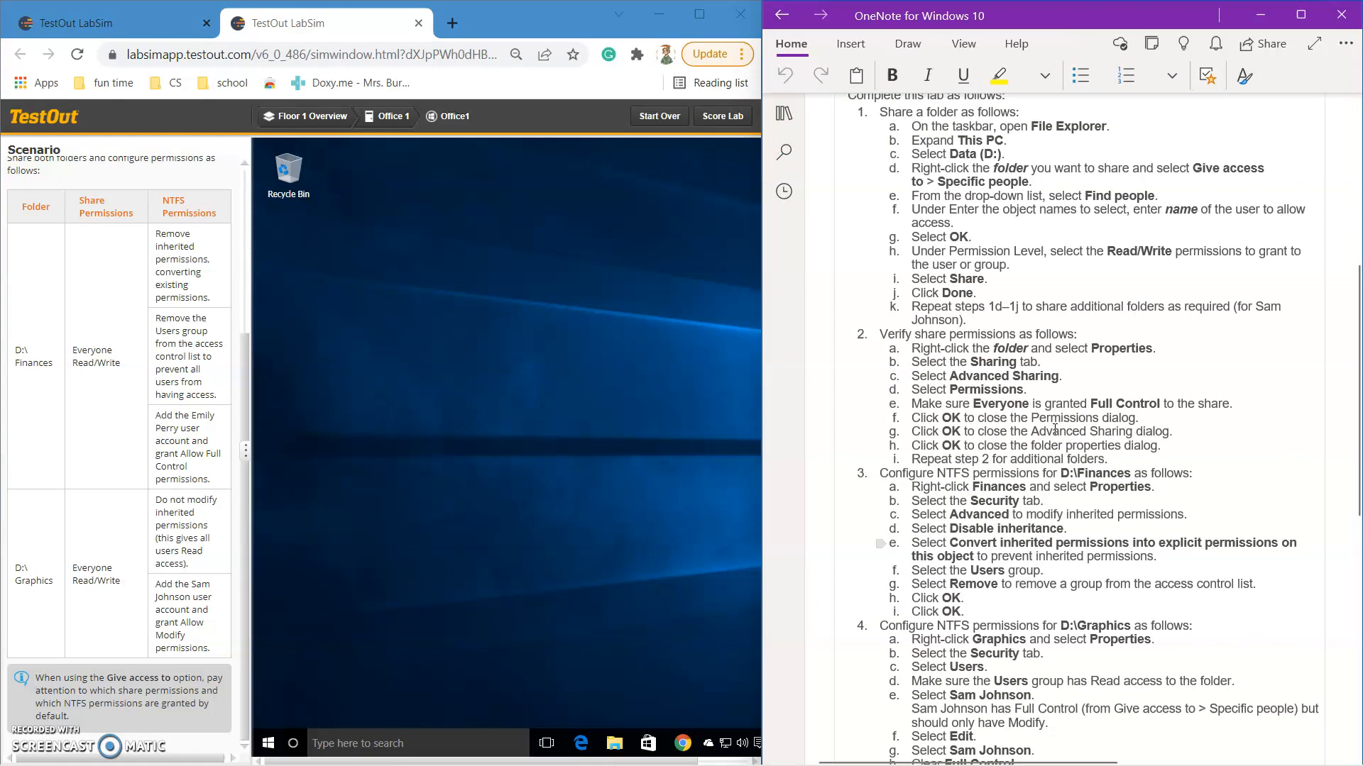
pyautogui.scroll(-3)
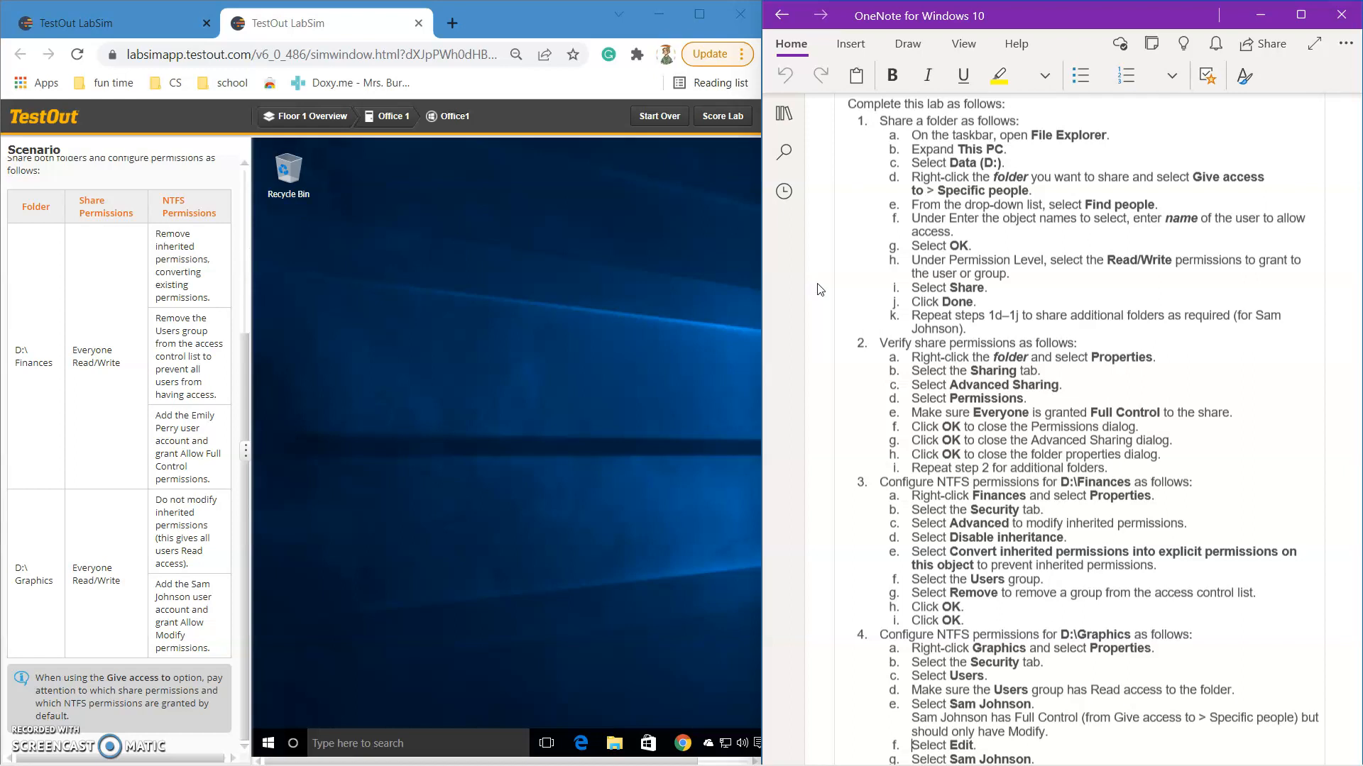
pyautogui.moveTo(819, 212)
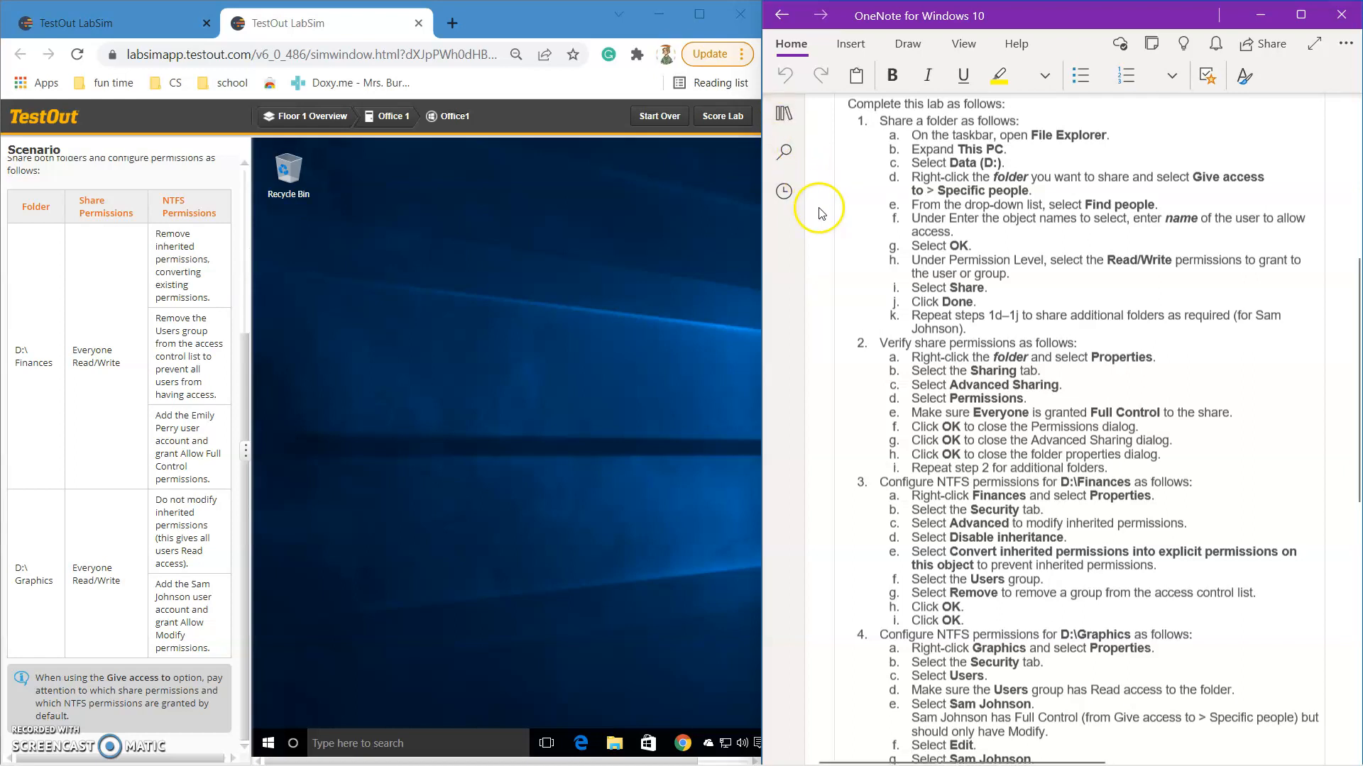
pyautogui.moveTo(808, 306)
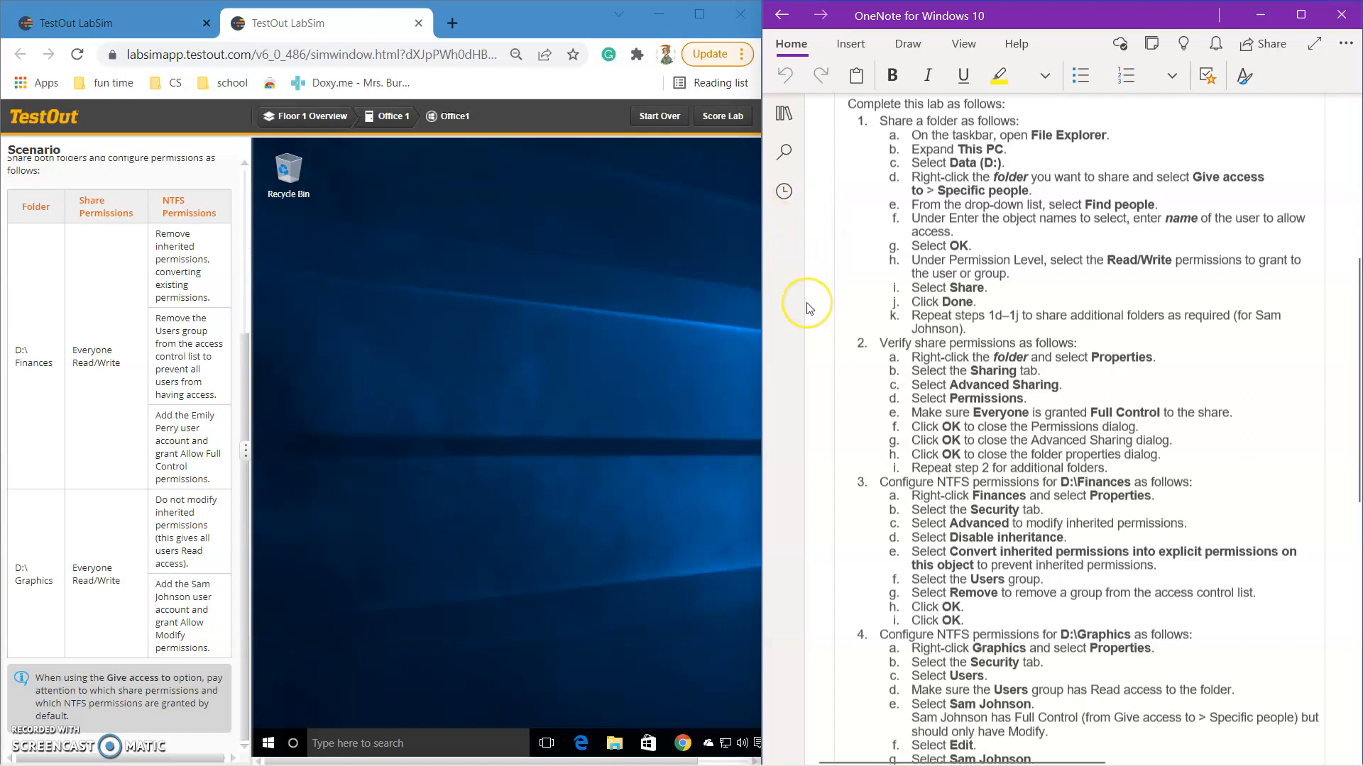
pyautogui.moveTo(807, 306)
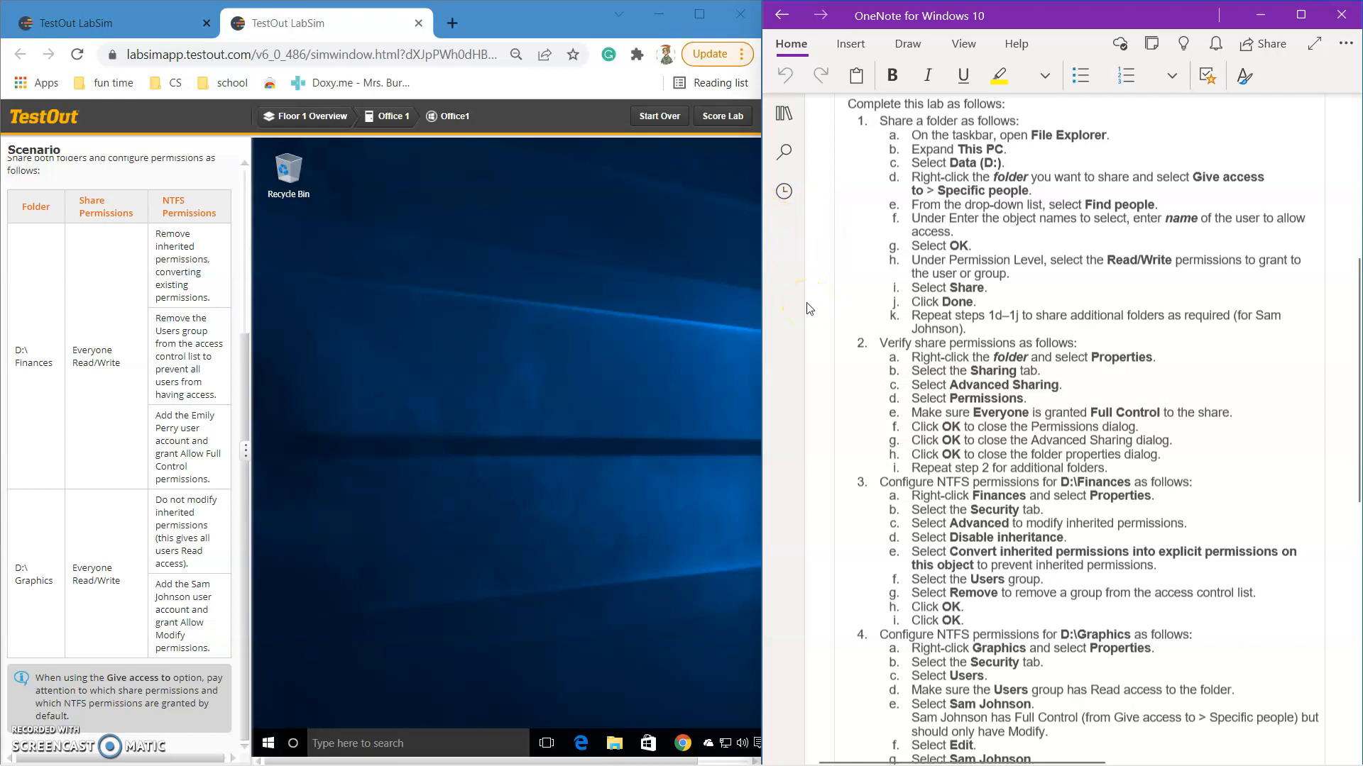
pyautogui.moveTo(808, 308)
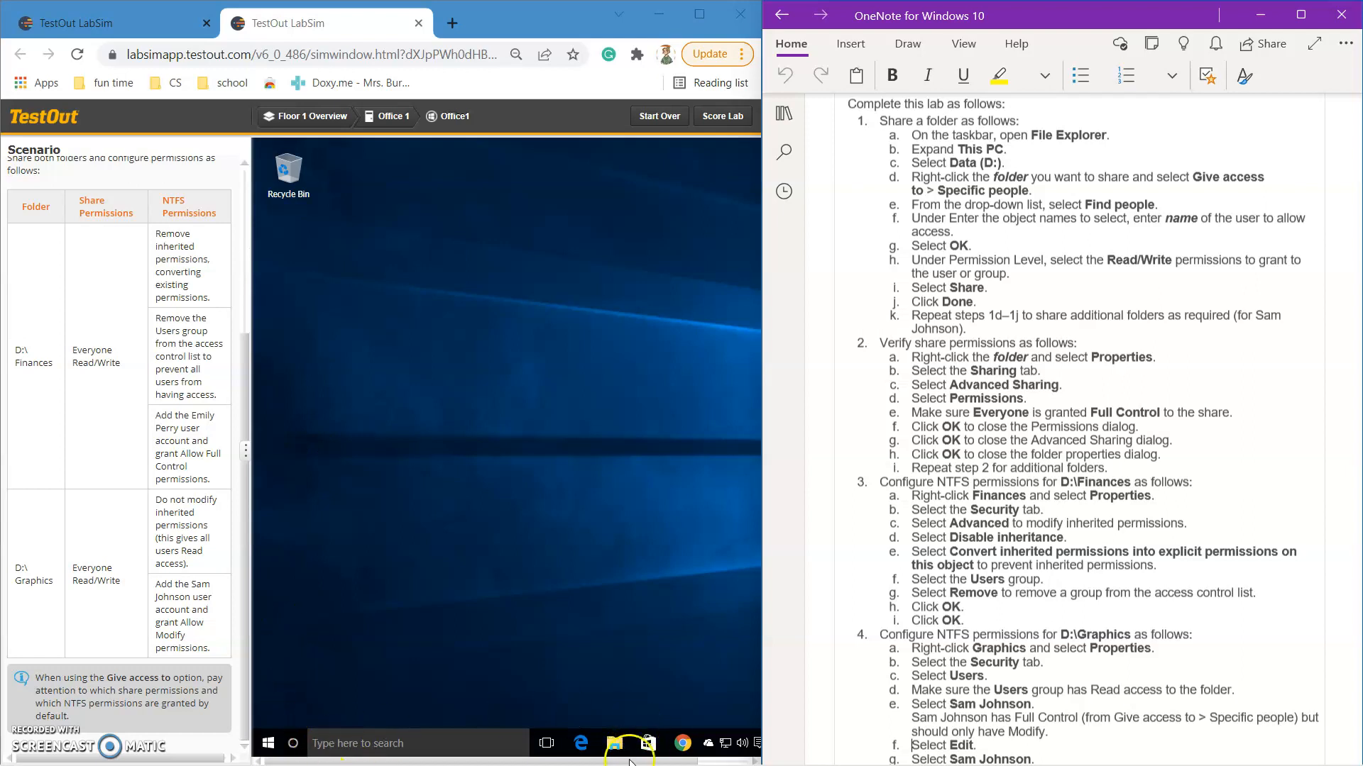
pyautogui.moveTo(552, 487)
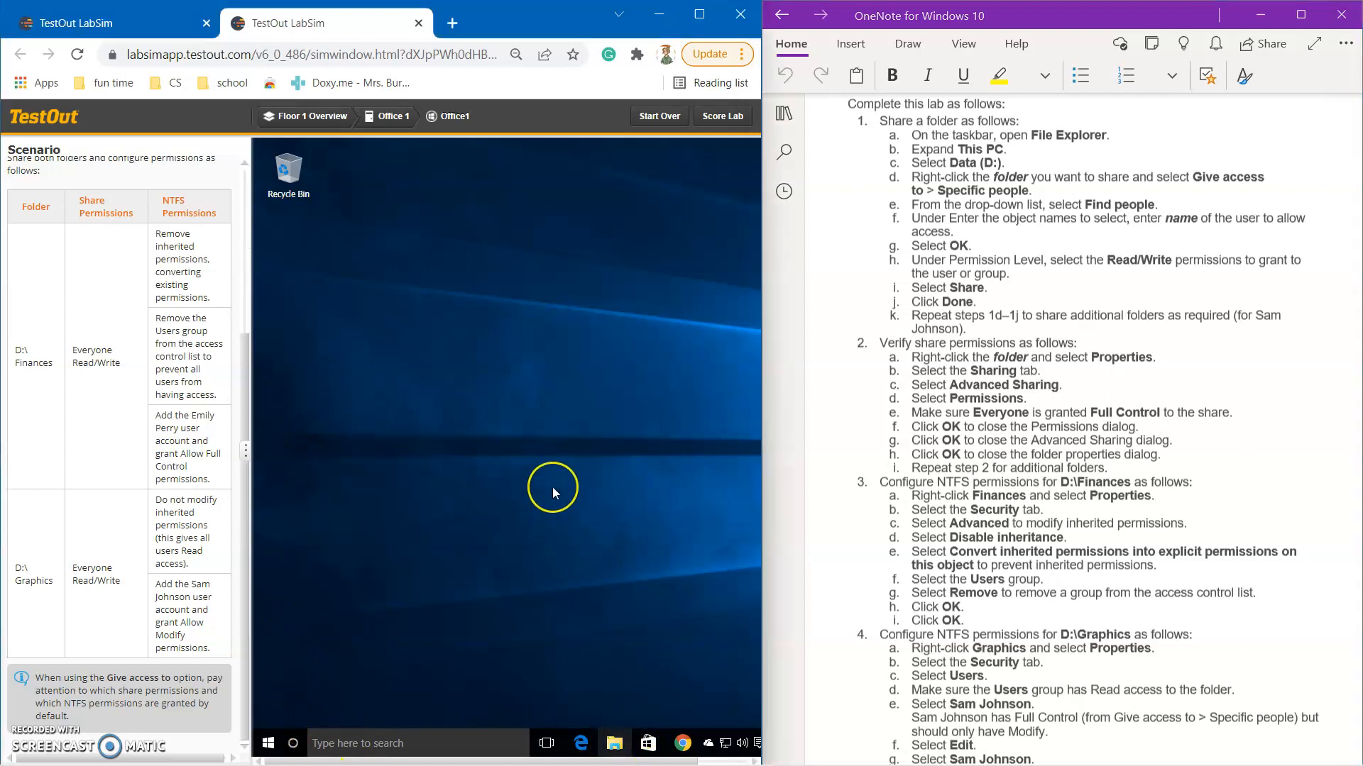
pyautogui.click(613, 743)
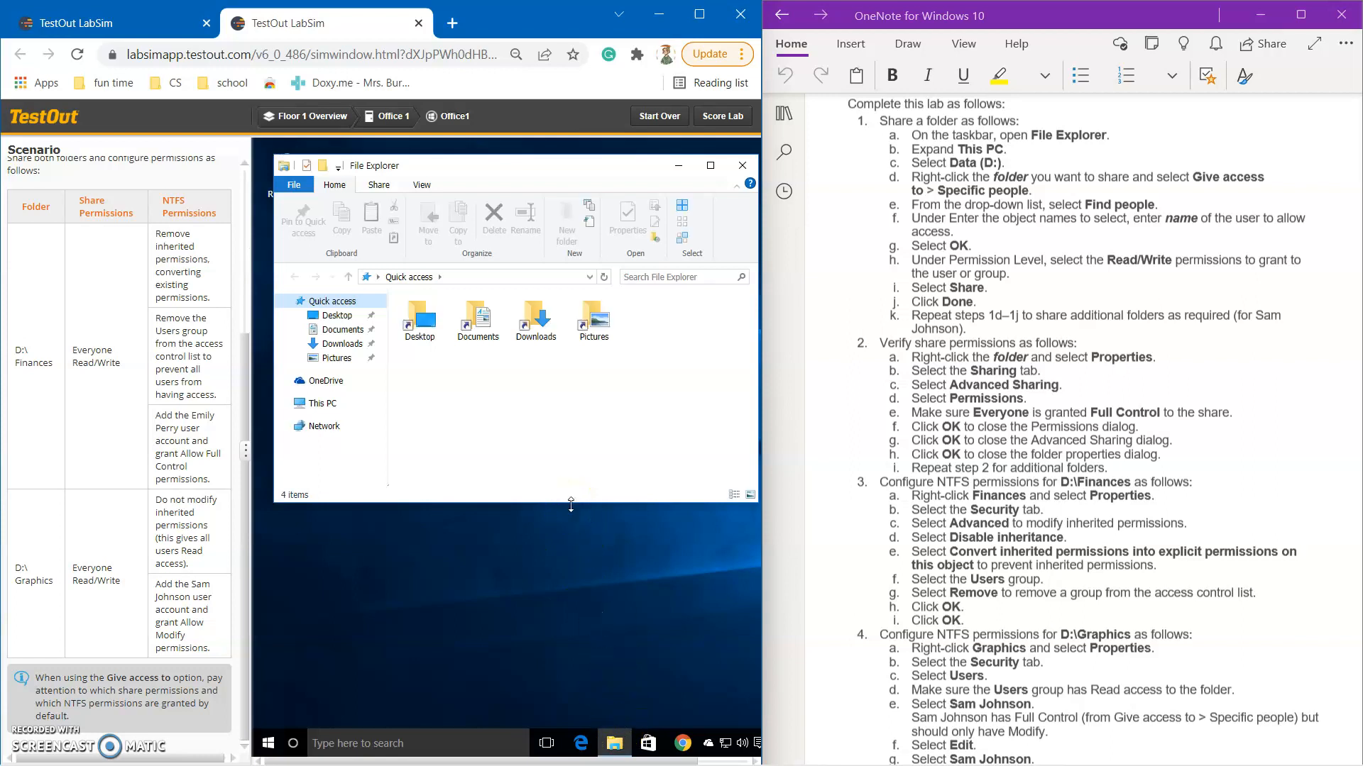
# Browse This PC to the Data (D:) drive and select the Graphics folder
pyautogui.click(322, 402)
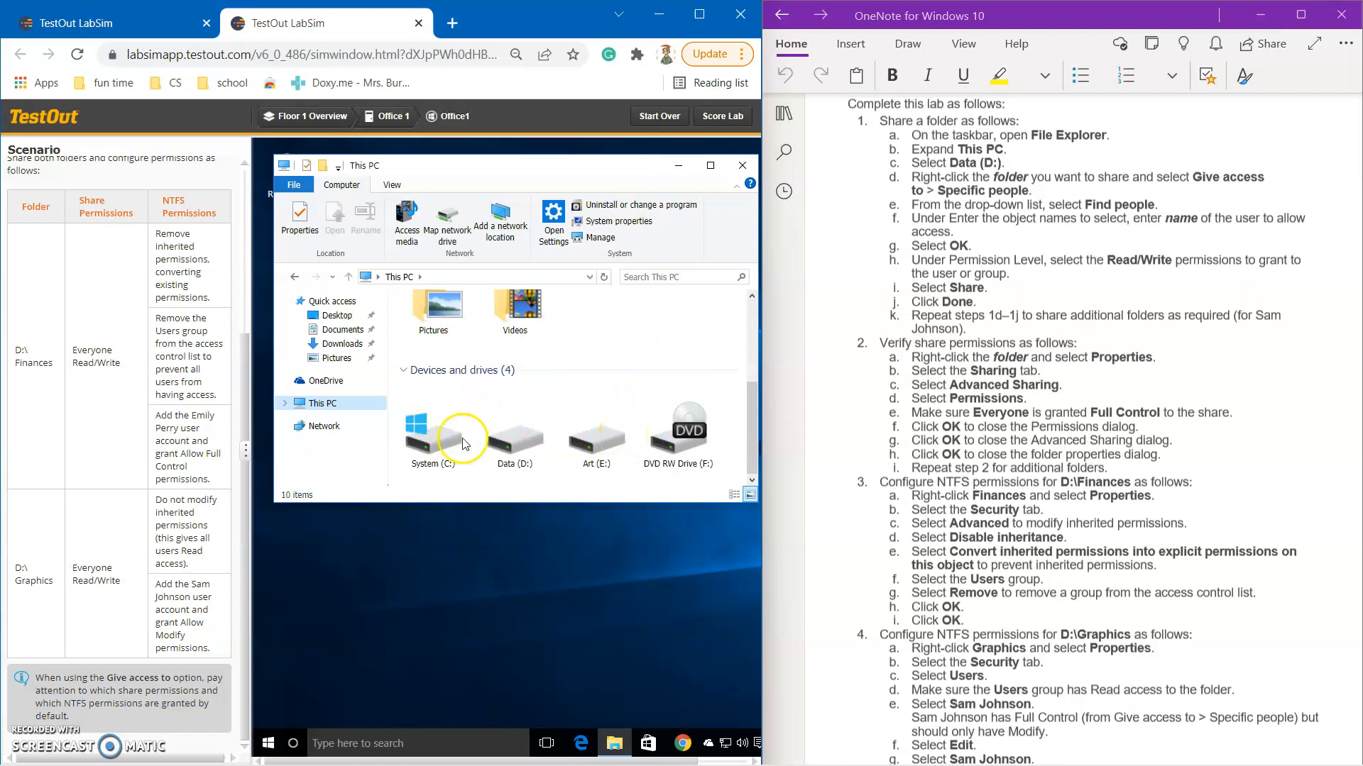
pyautogui.moveTo(397, 452)
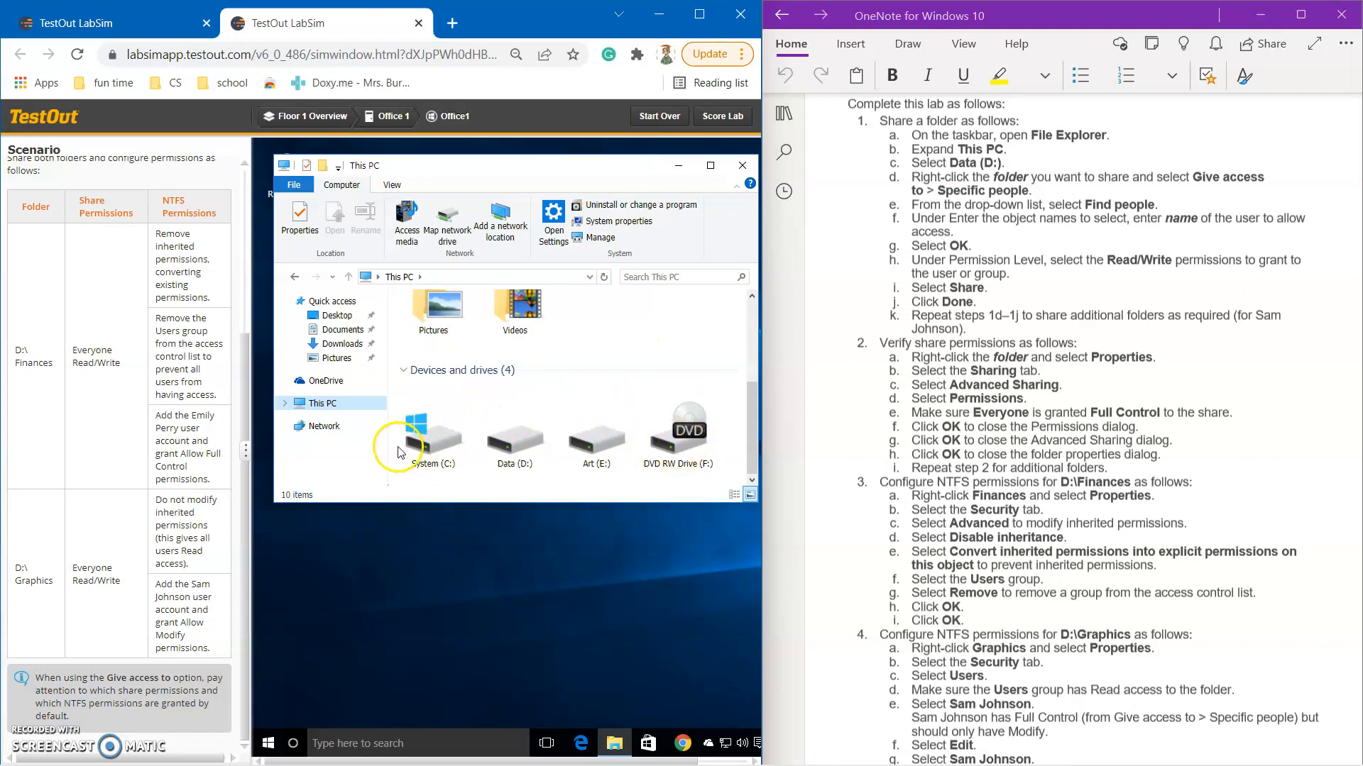
pyautogui.moveTo(545, 449)
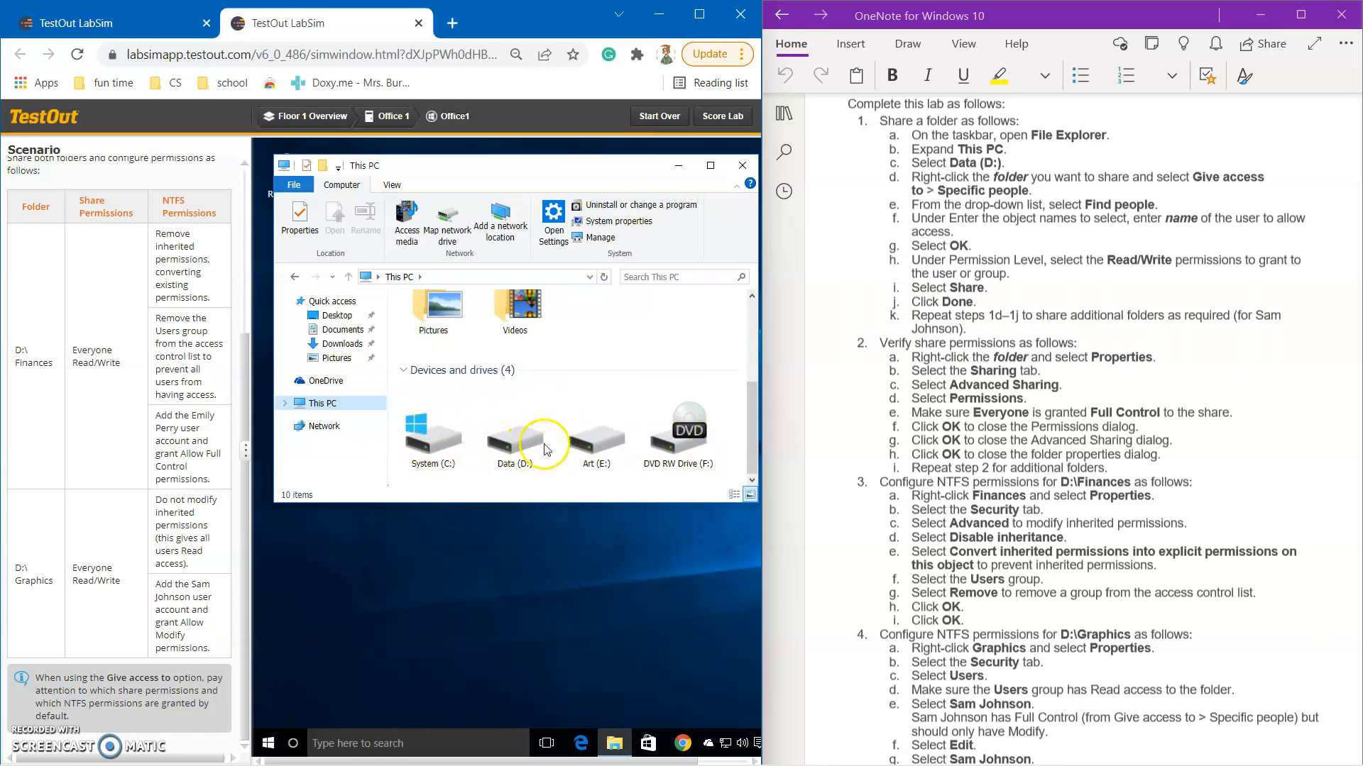
pyautogui.doubleClick(512, 431)
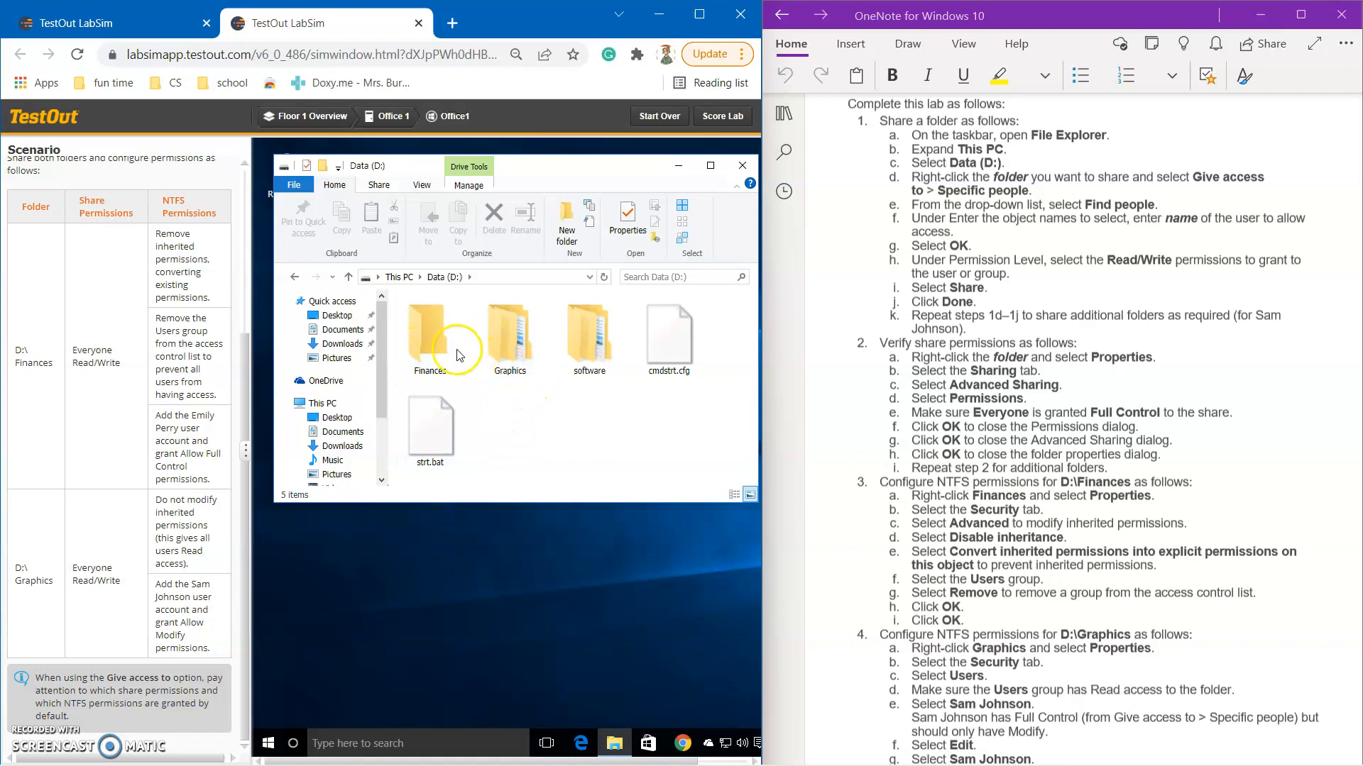
pyautogui.click(510, 338)
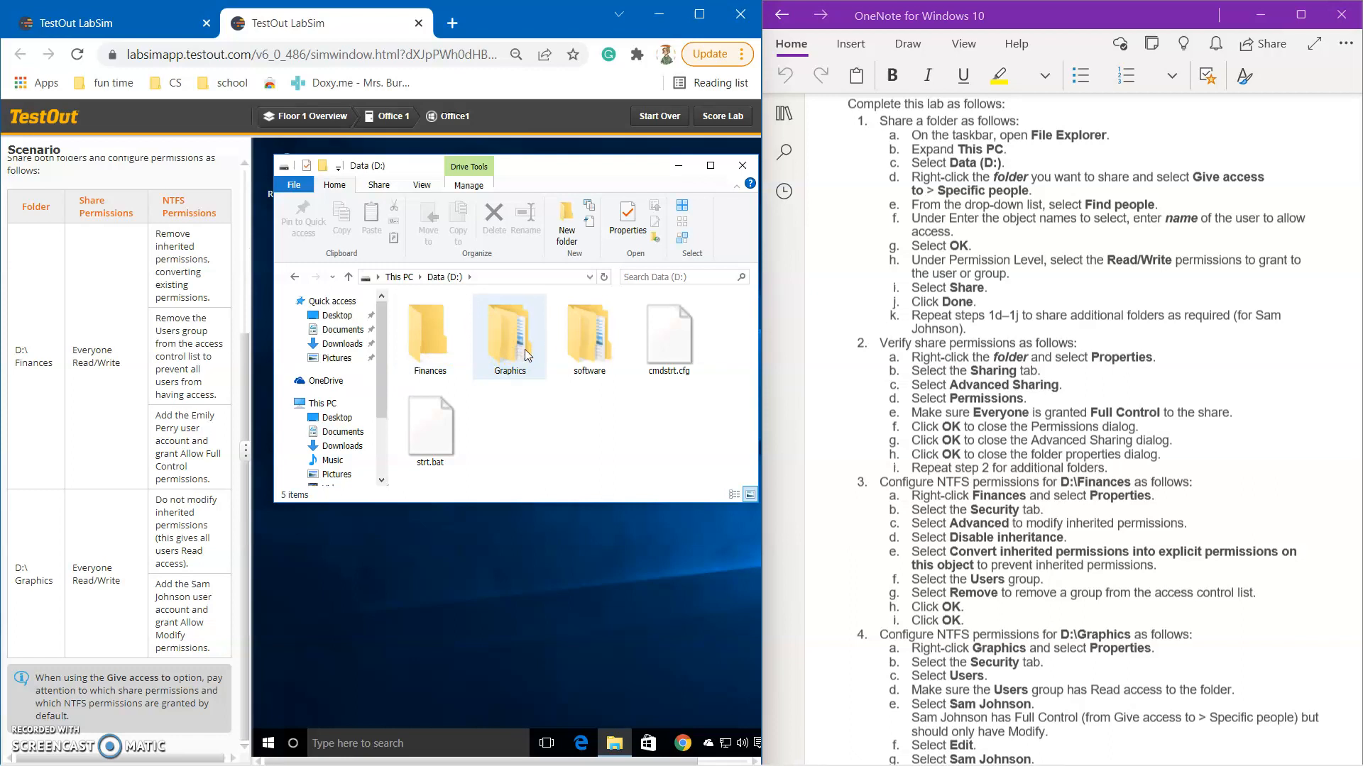
# Begin sharing Graphics via Give access to > Specific people, ready to enter a user name
pyautogui.rightClick(510, 336)
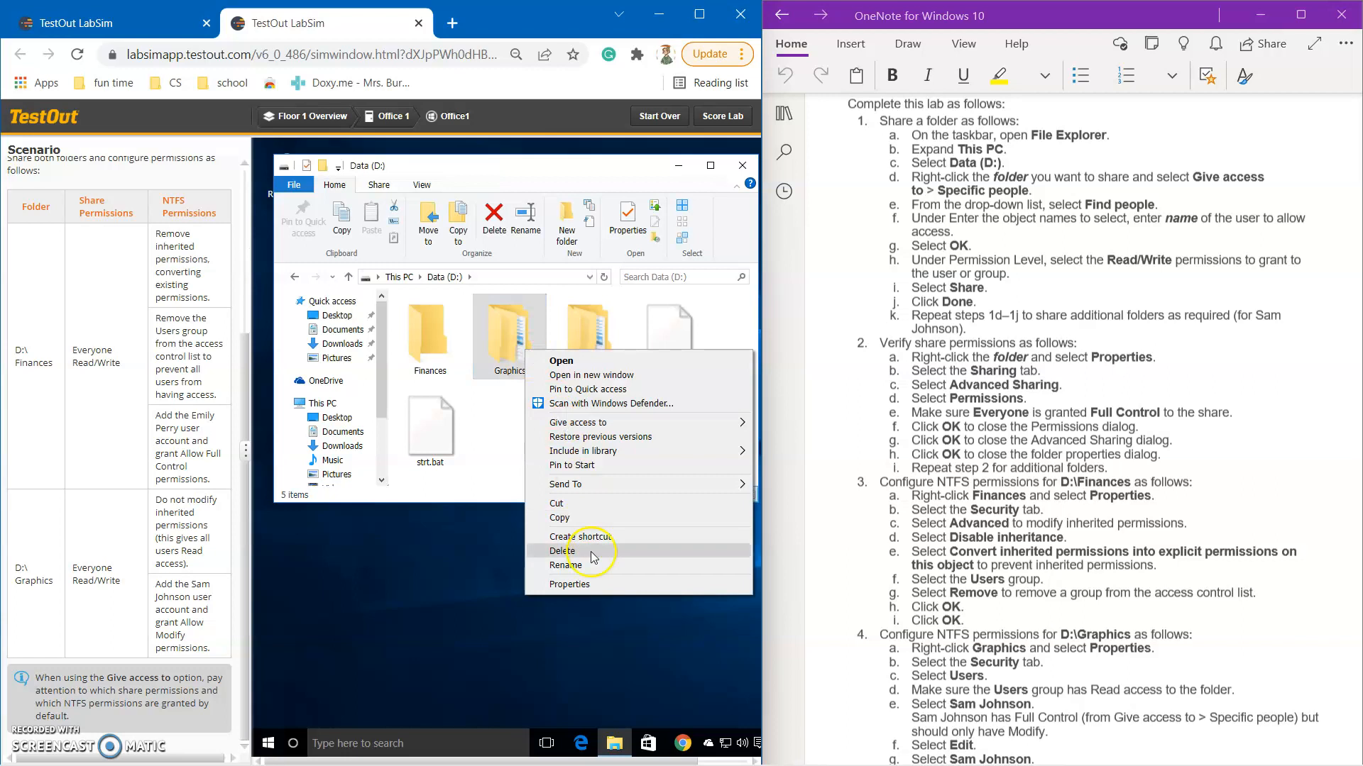
pyautogui.moveTo(582, 536)
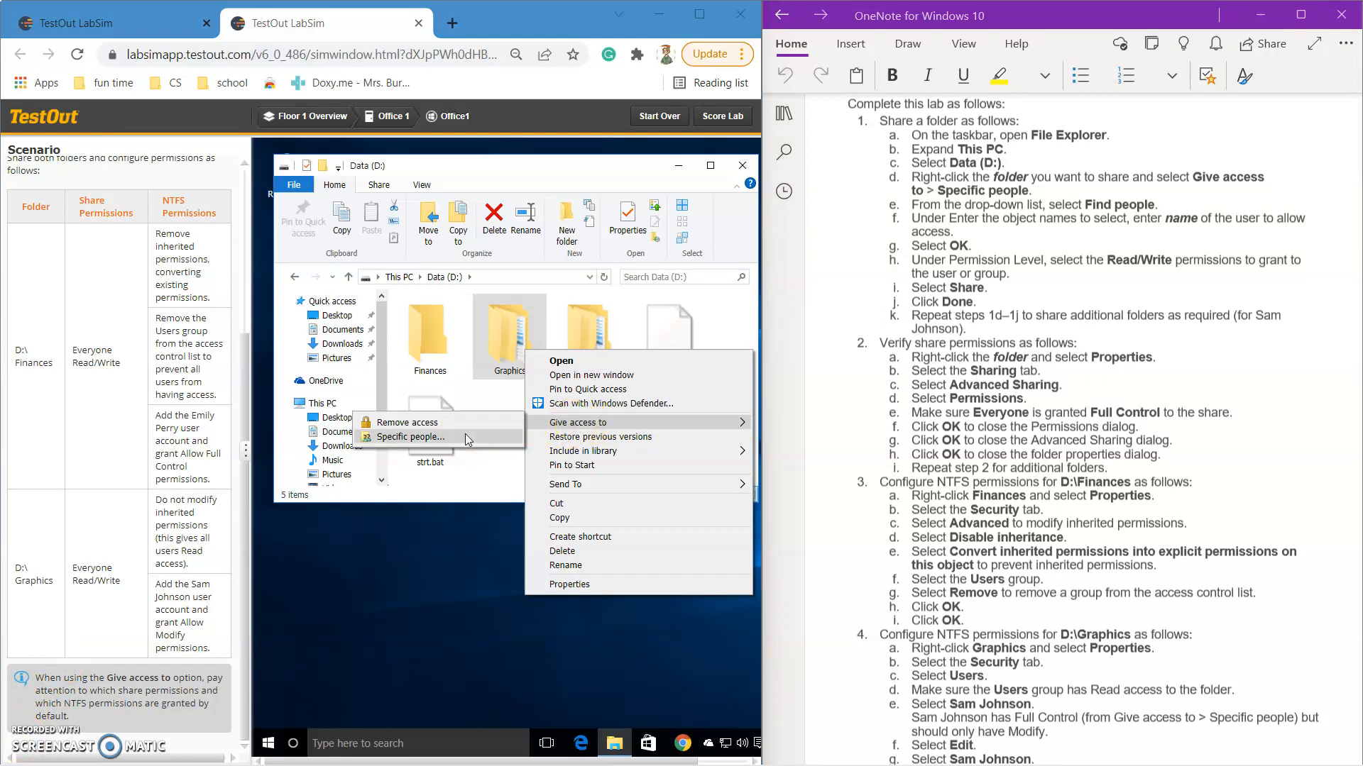
pyautogui.click(409, 437)
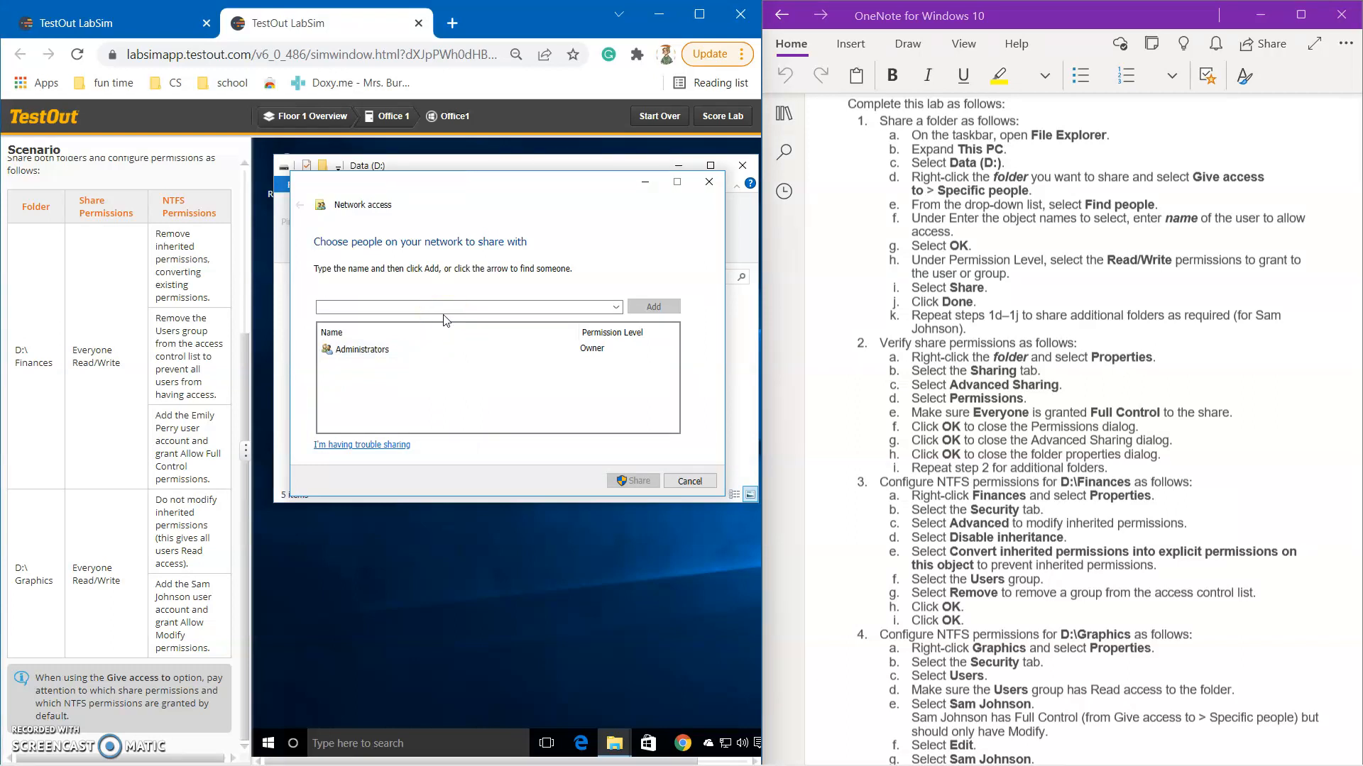
pyautogui.click(466, 307)
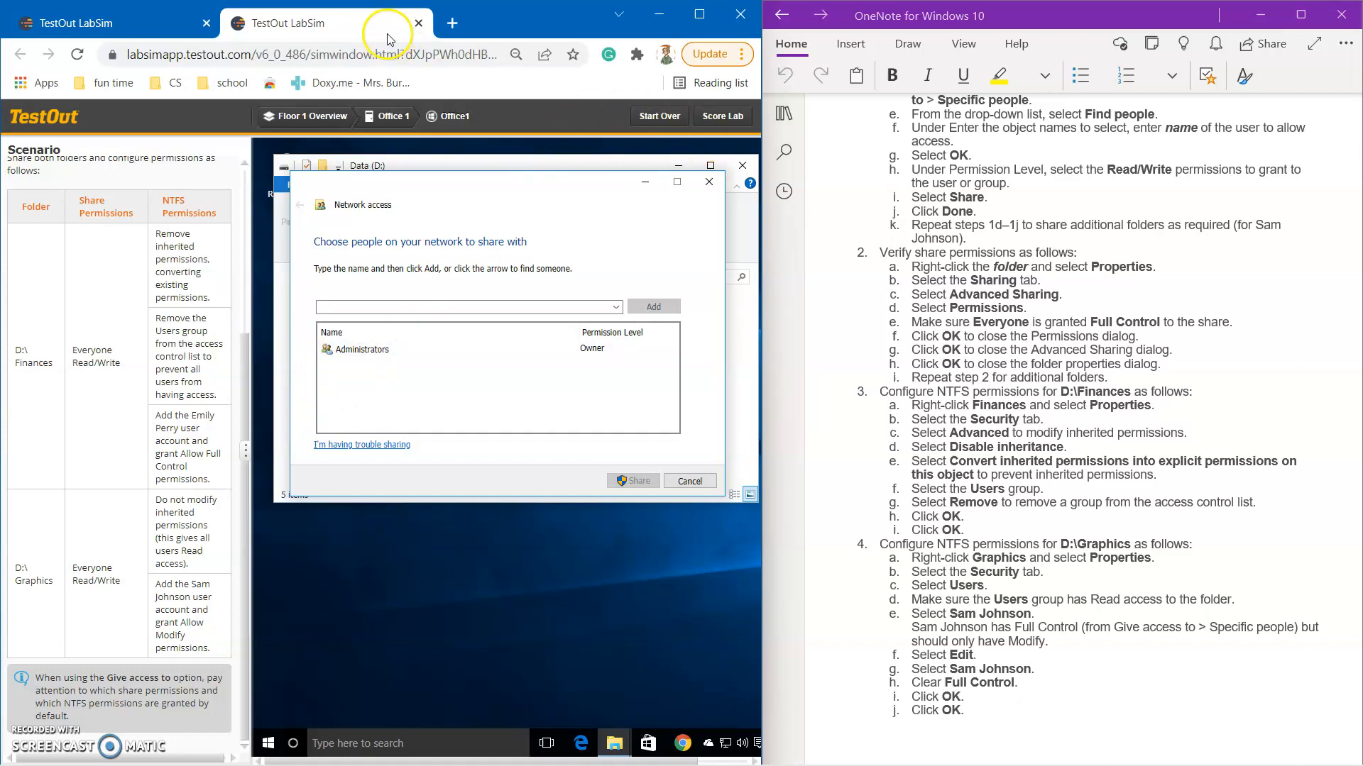
# End the running lab and bring up the last score report
pyautogui.click(417, 24)
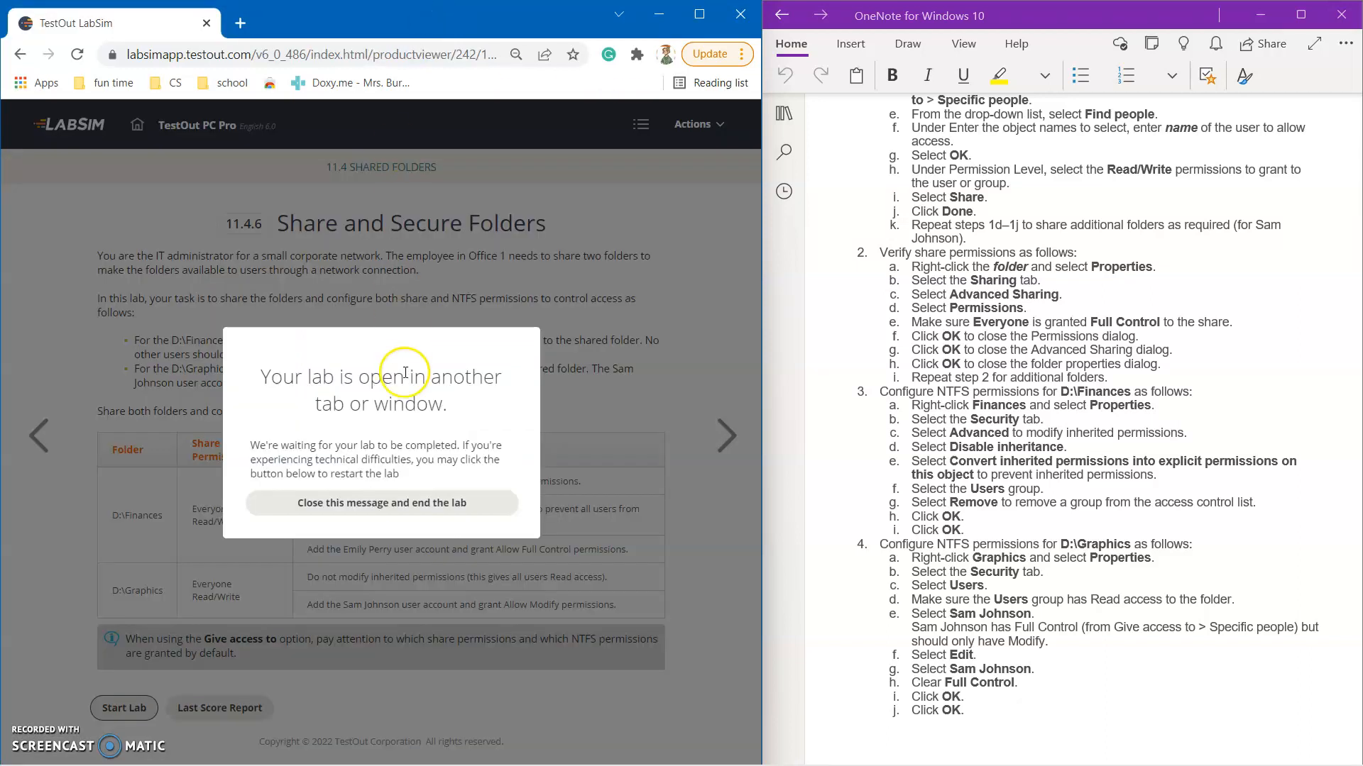
pyautogui.click(380, 503)
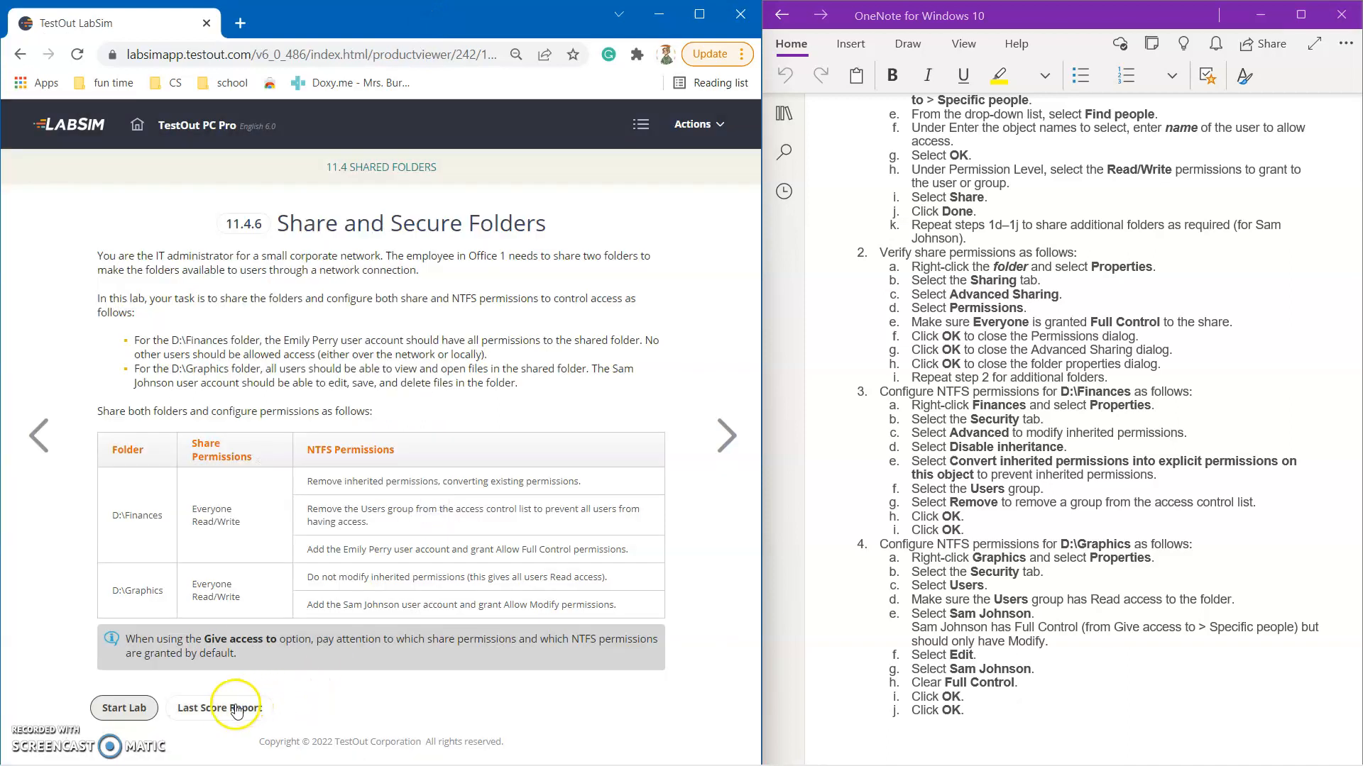
pyautogui.click(220, 707)
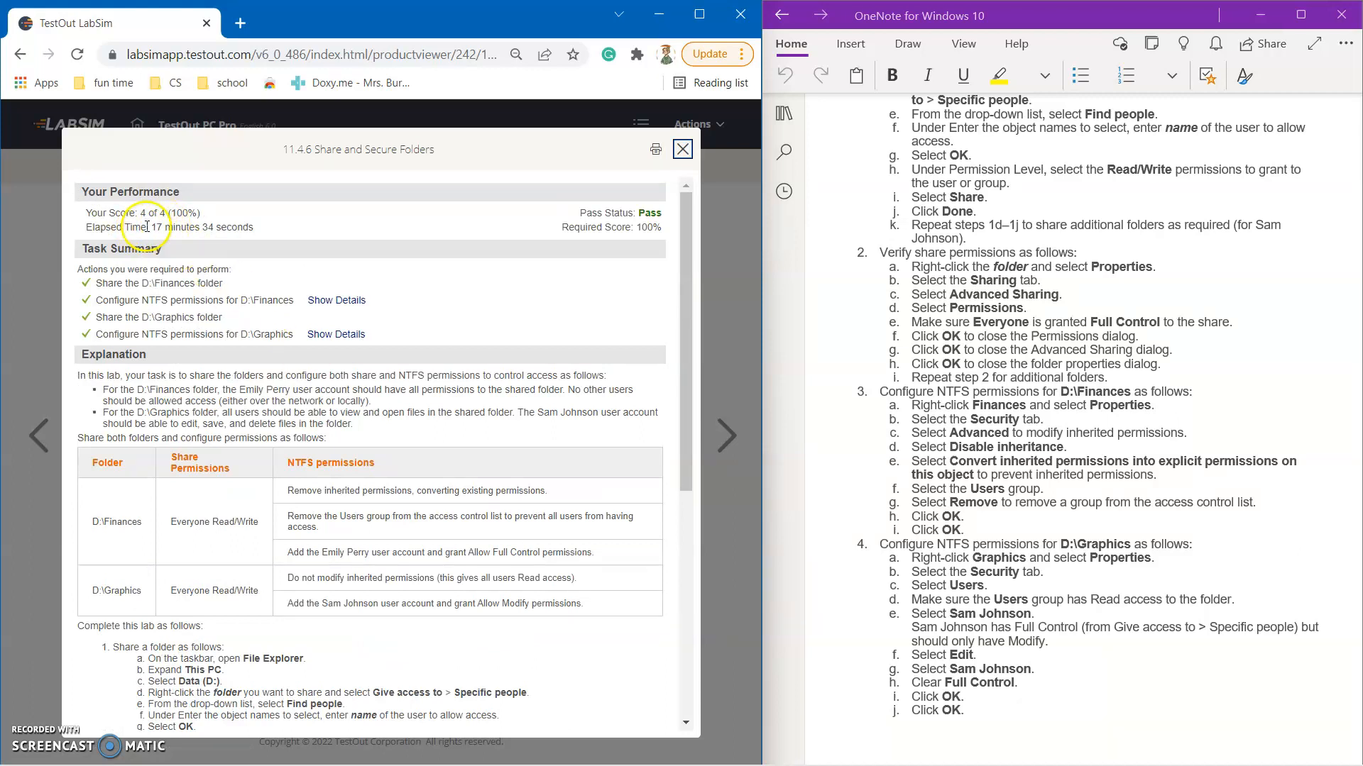
pyautogui.moveTo(451, 528)
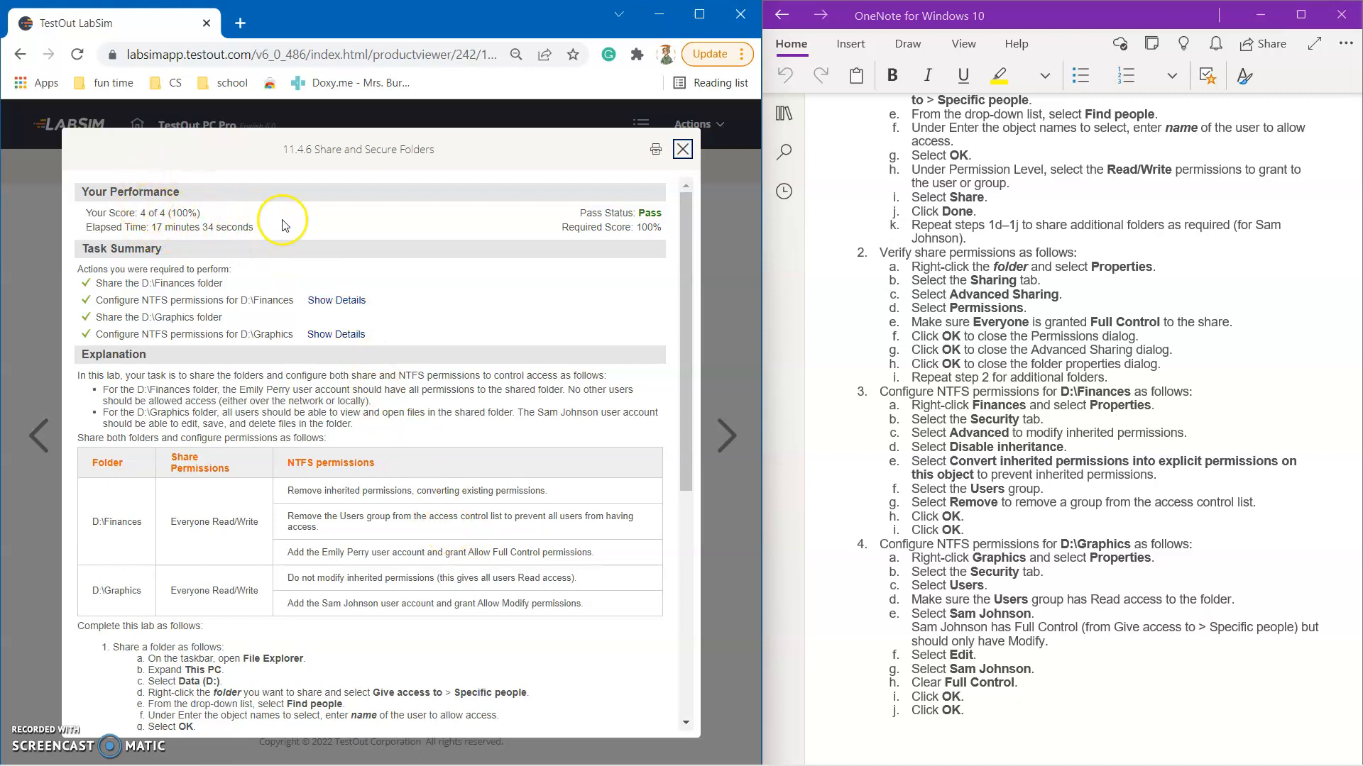
# Review the 4 of 4 (100%) score details and dismiss the report
pyautogui.scroll(-3)
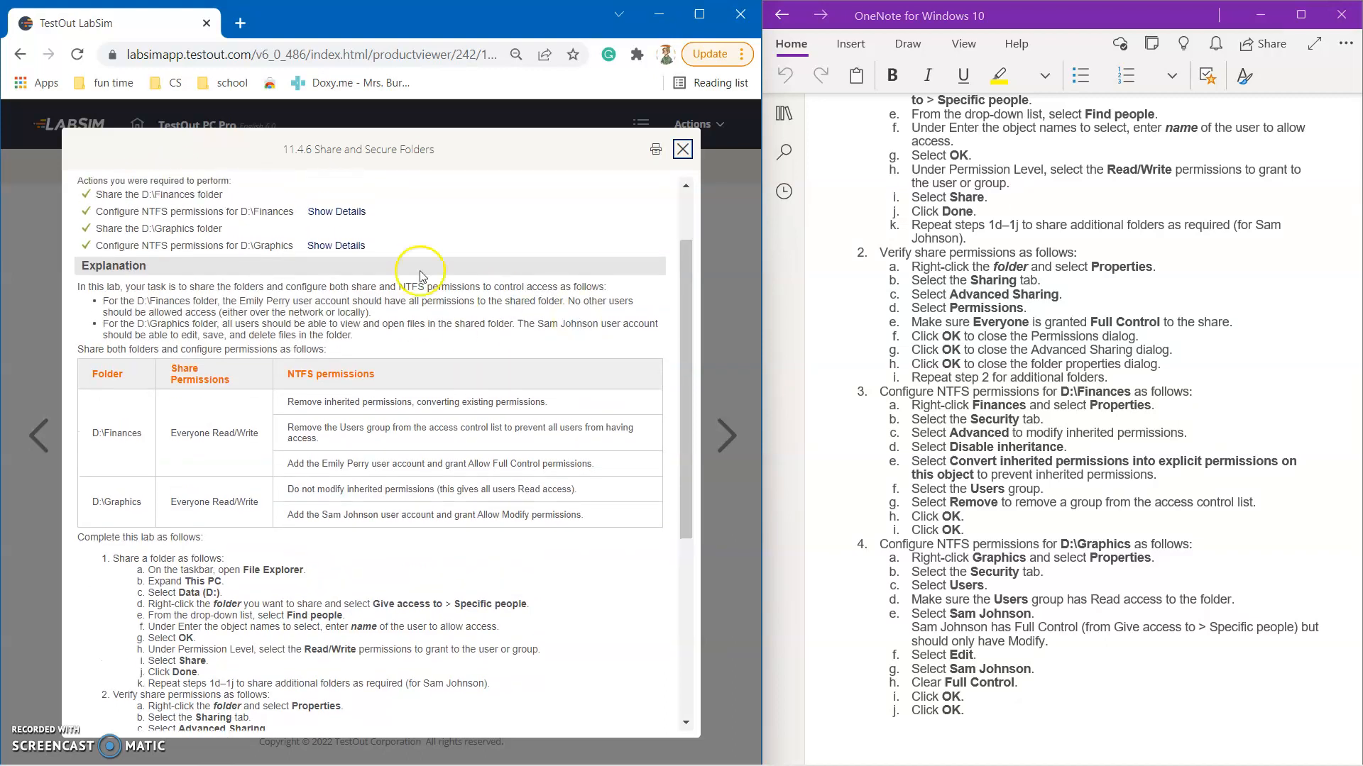
pyautogui.scroll(-3)
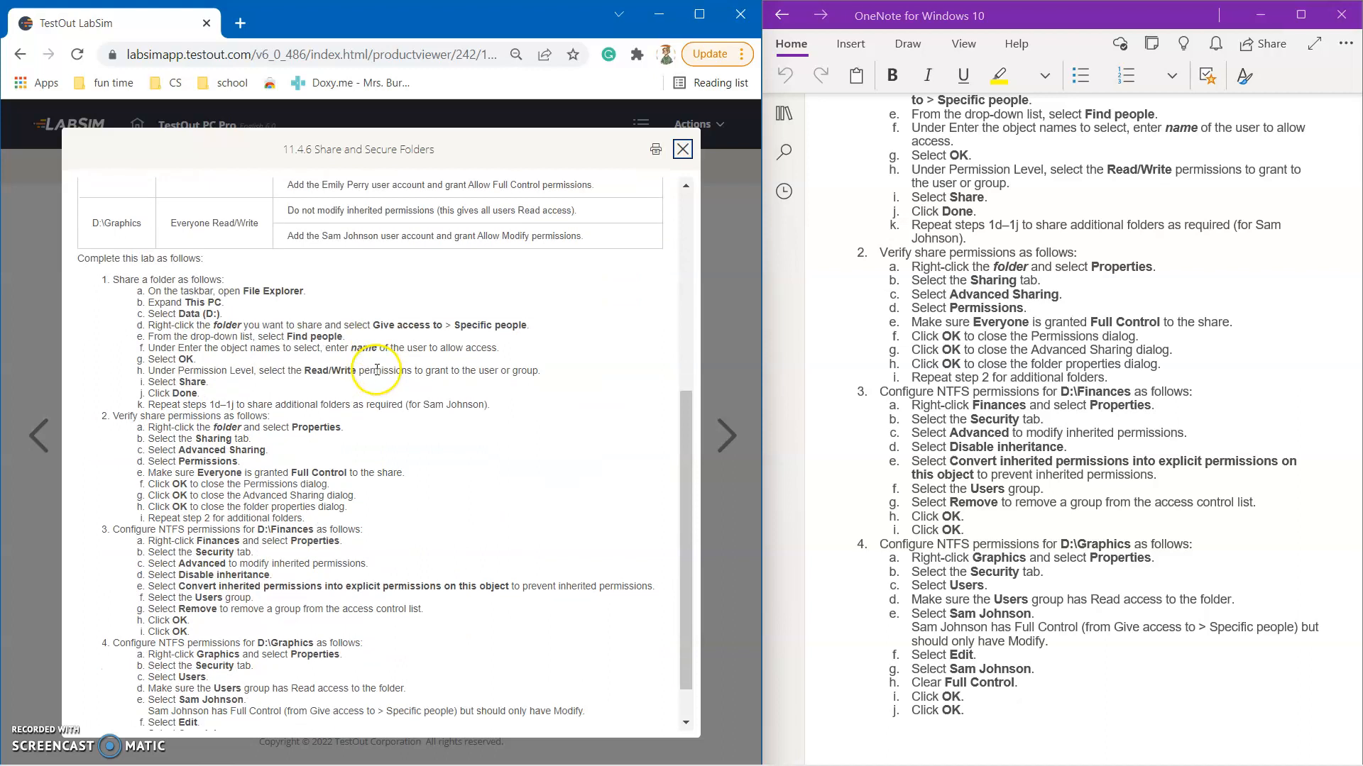
pyautogui.scroll(-3)
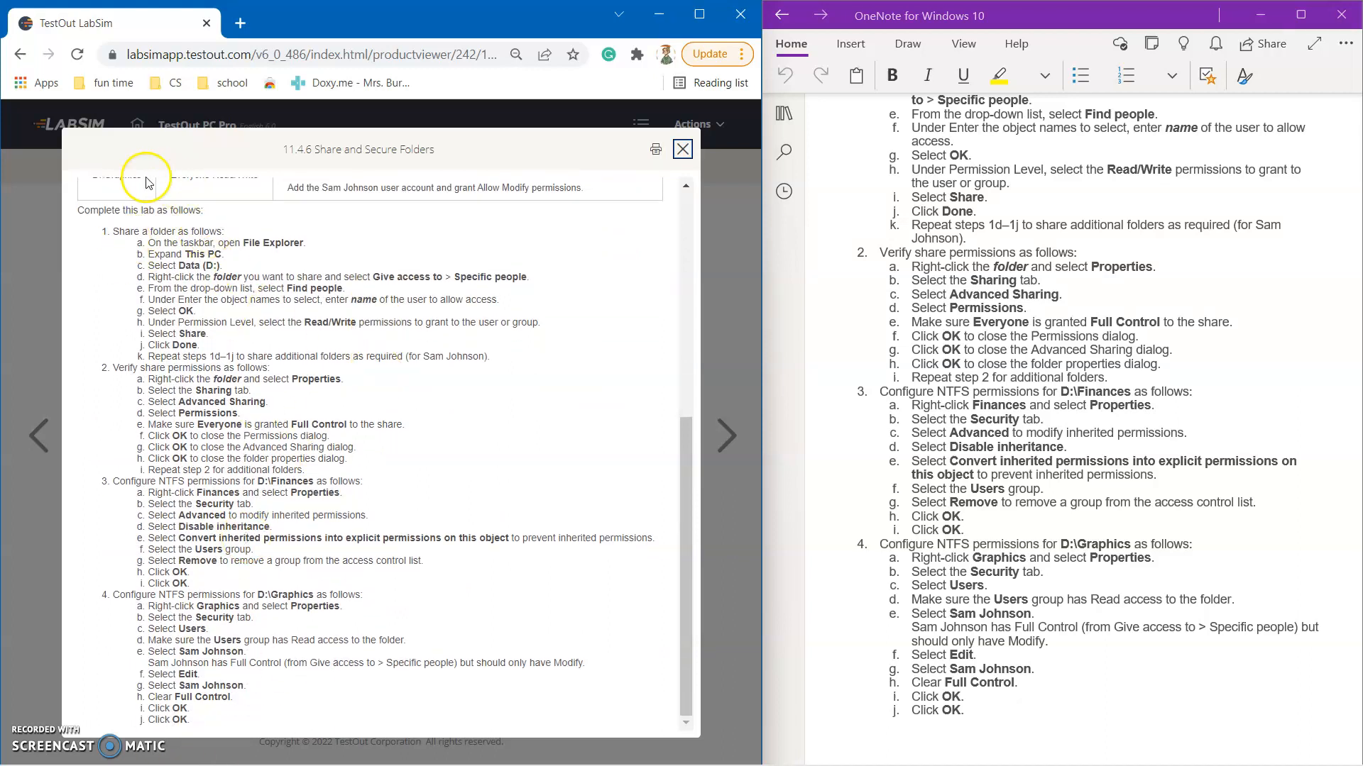
pyautogui.moveTo(728, 204)
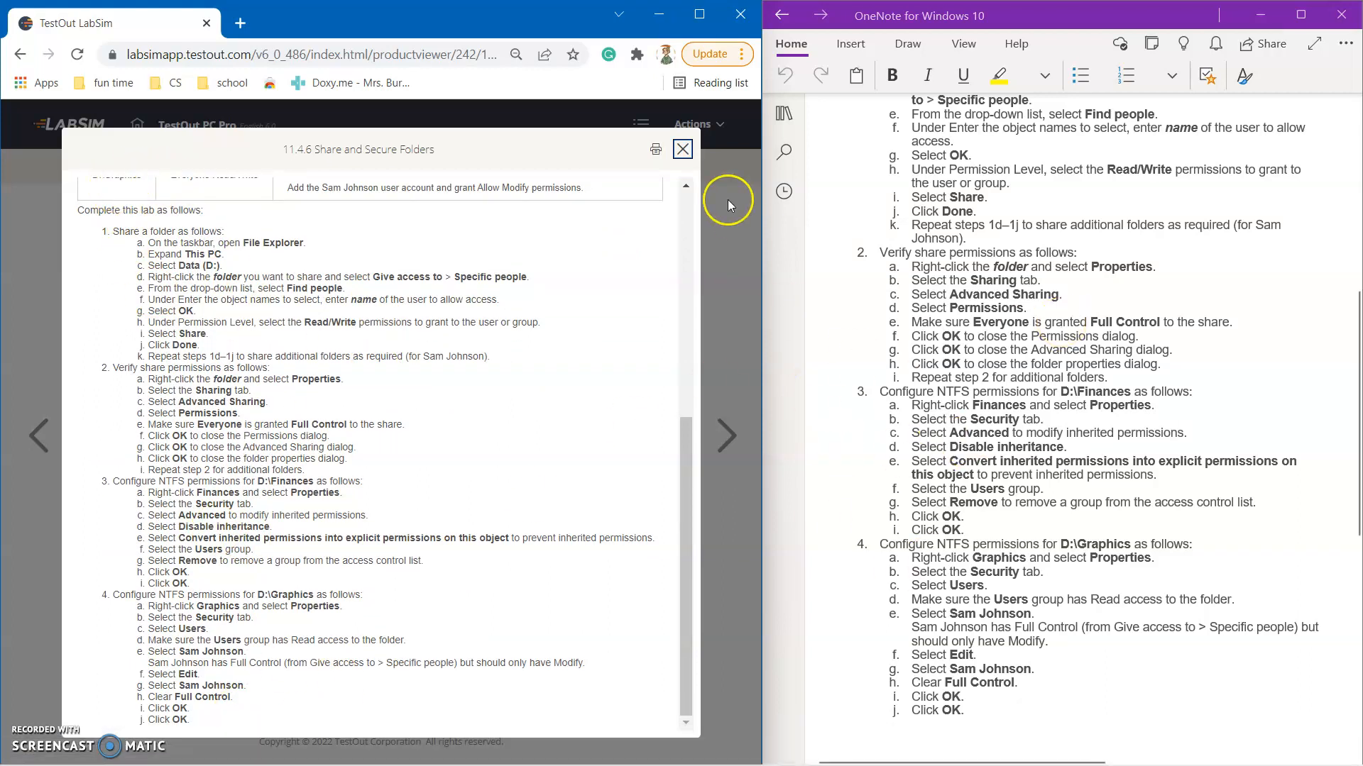
pyautogui.click(683, 149)
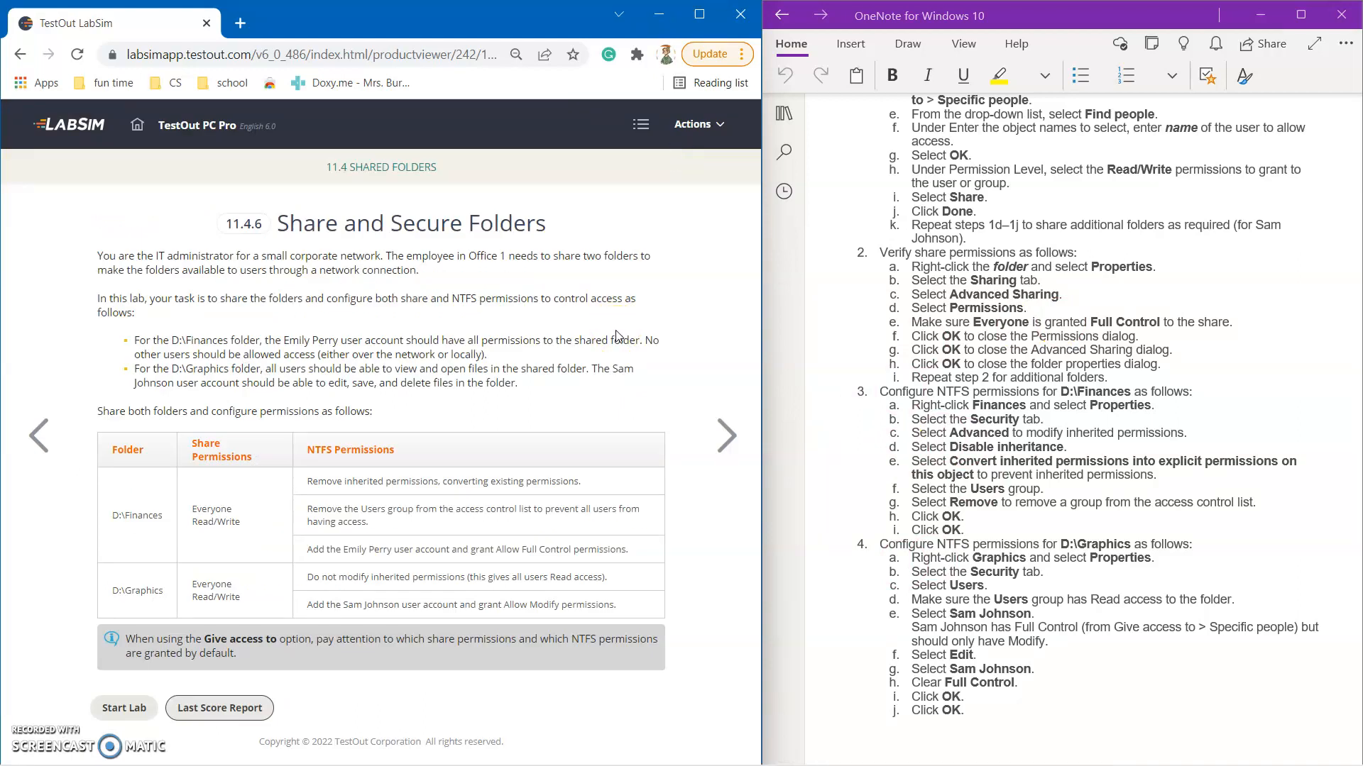
# Move LabSim to 11.4.7 Practice Questions and open the matching 11.4.7 notes page
pyautogui.click(727, 435)
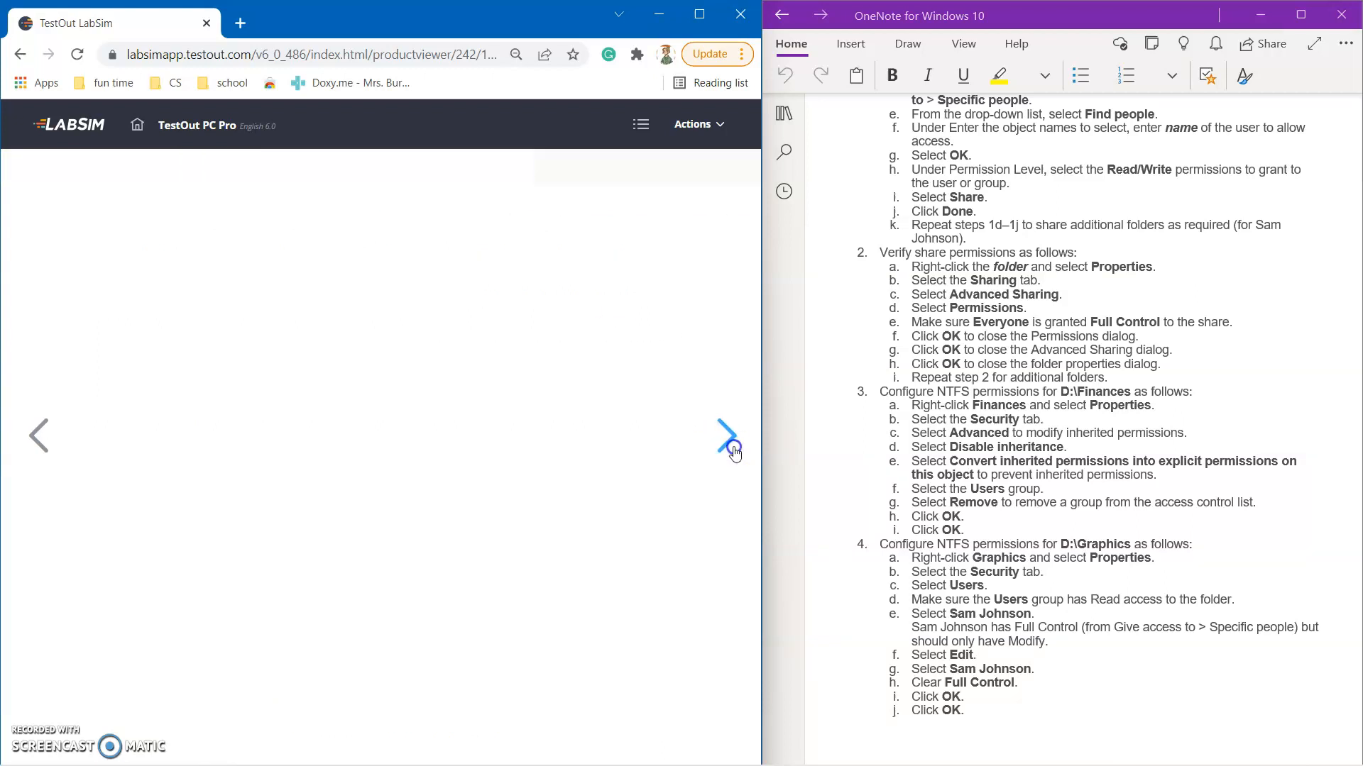
pyautogui.click(727, 436)
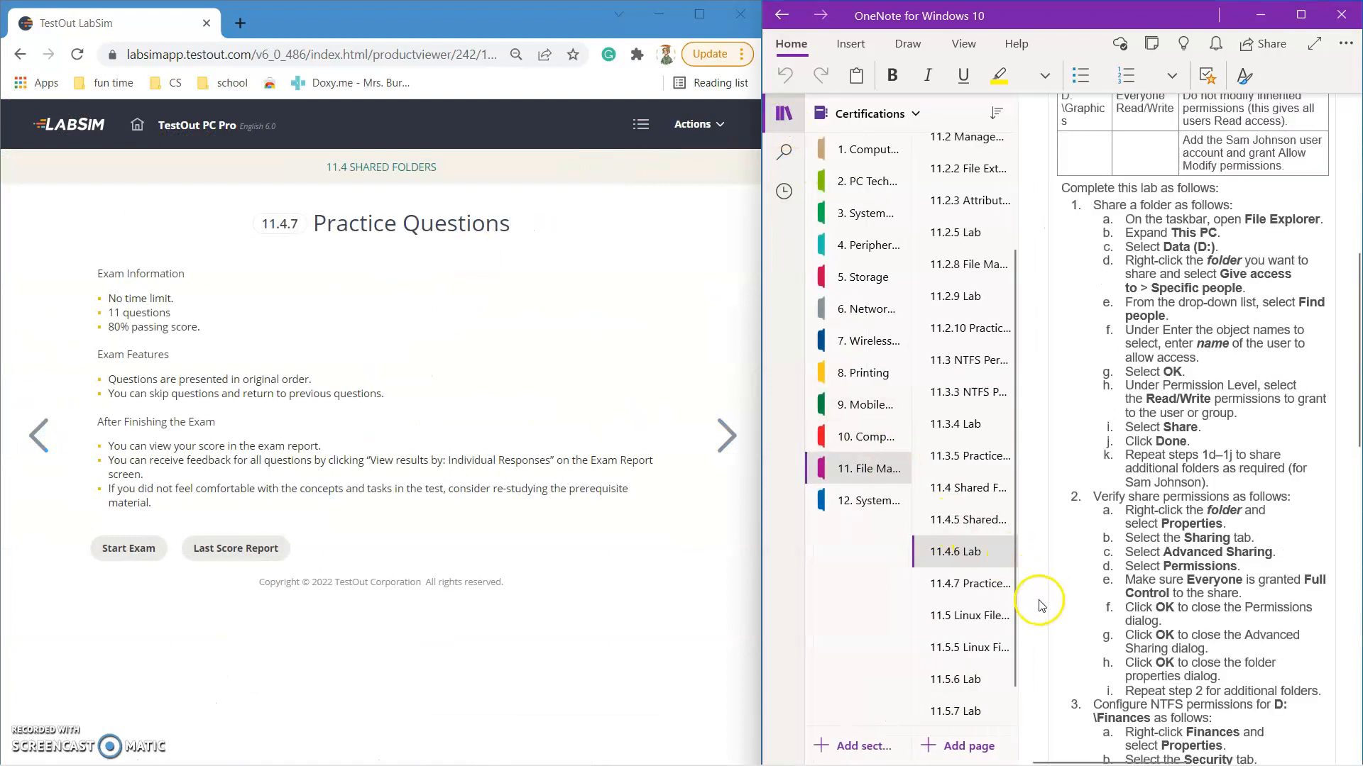
pyautogui.click(969, 584)
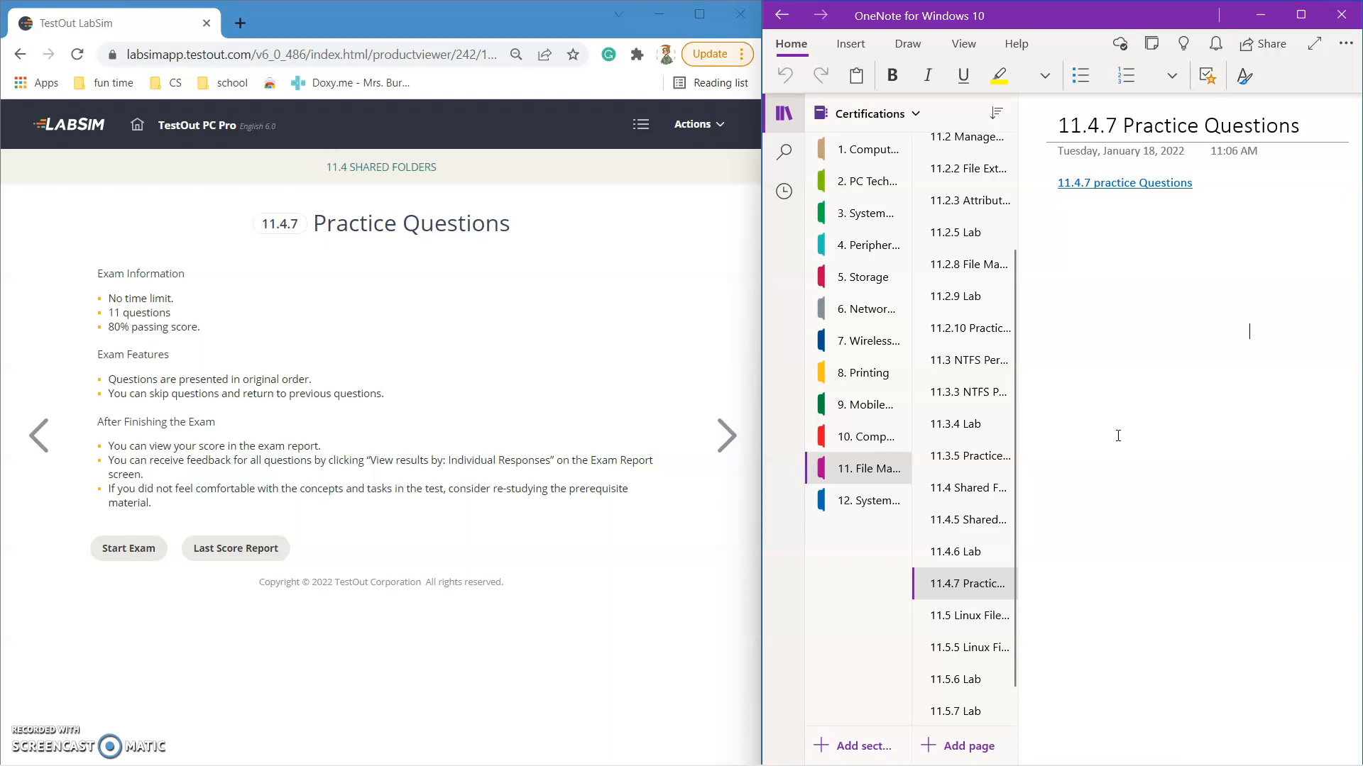
pyautogui.moveTo(967, 169)
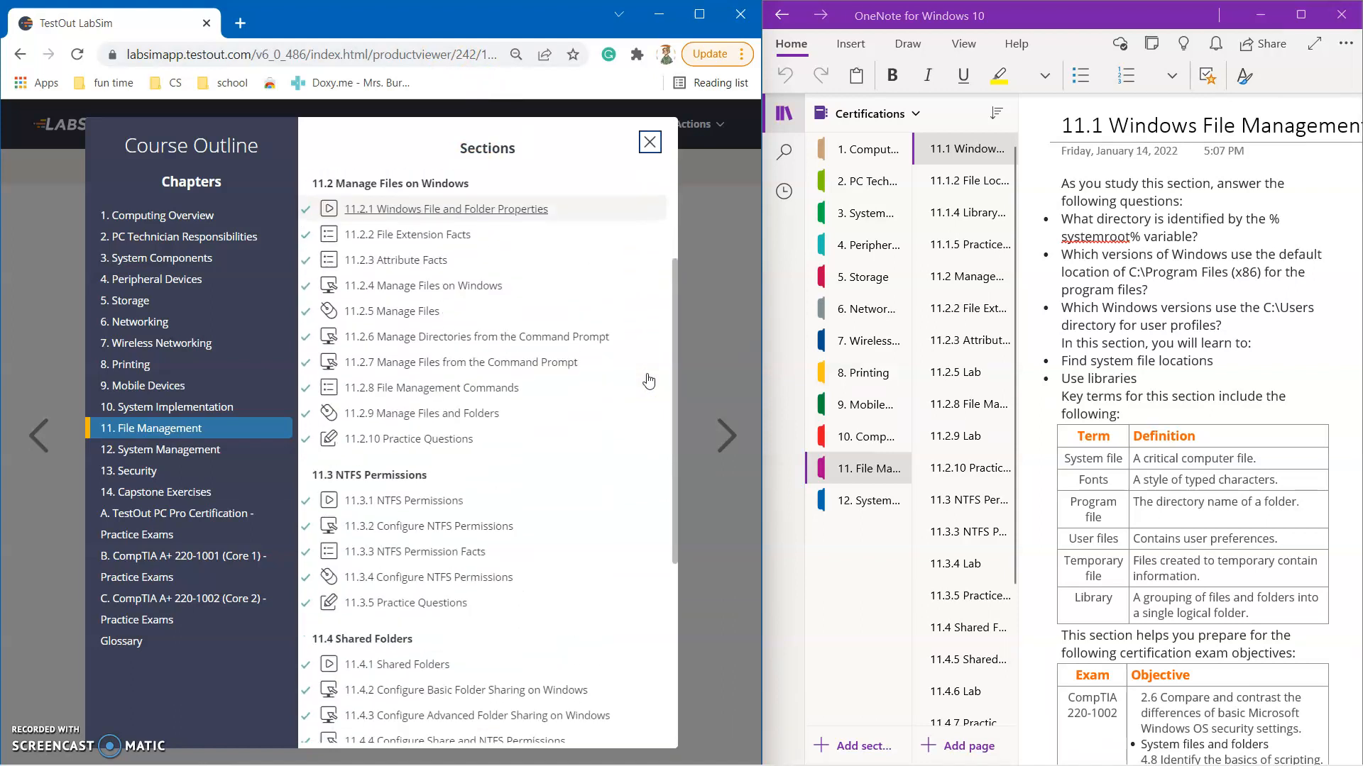
pyautogui.scroll(-3)
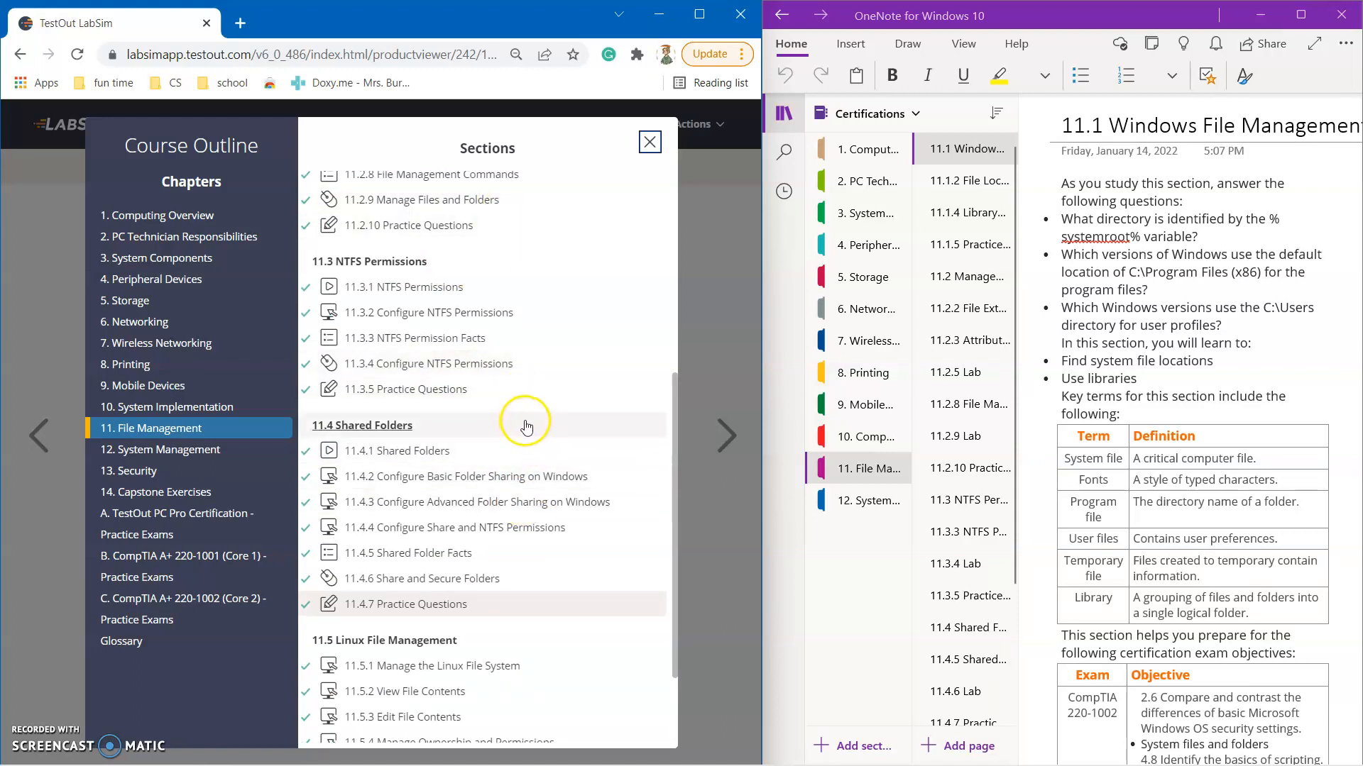
pyautogui.scroll(-3)
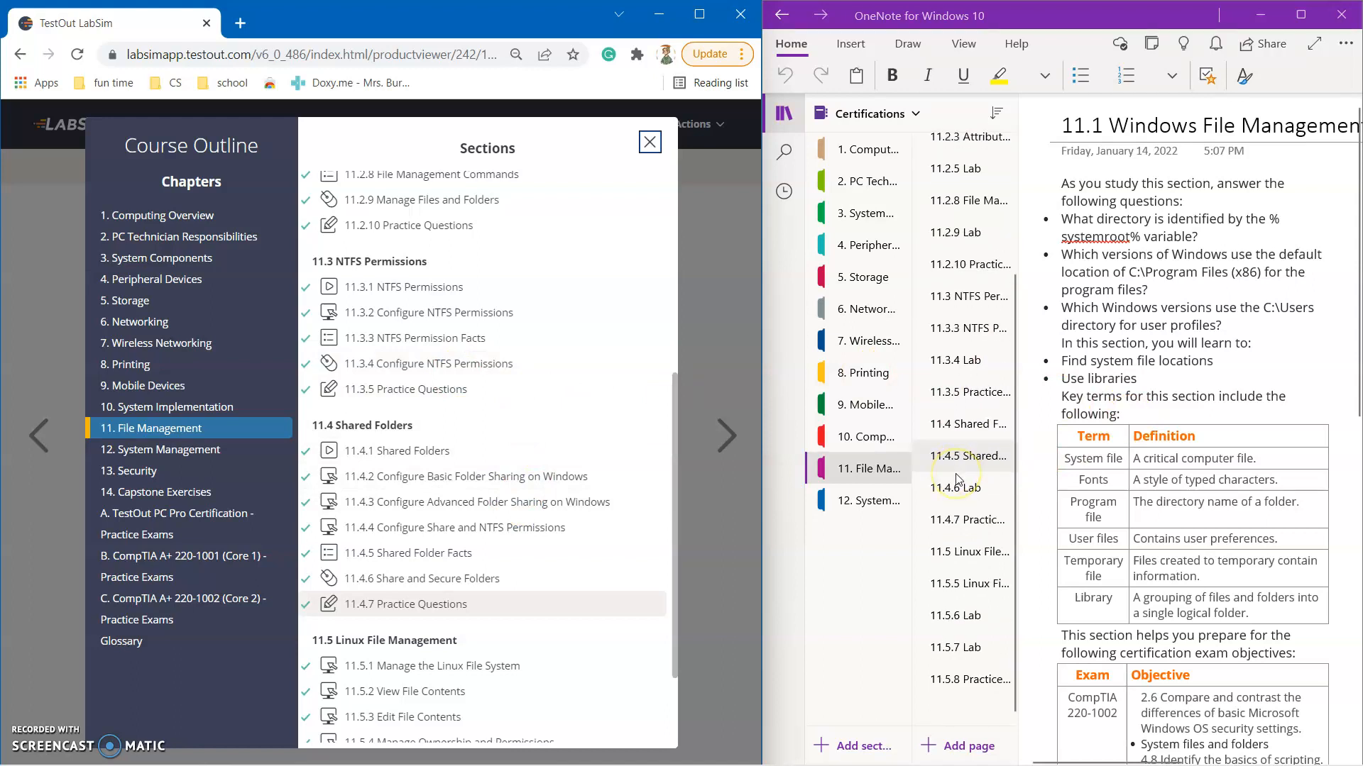